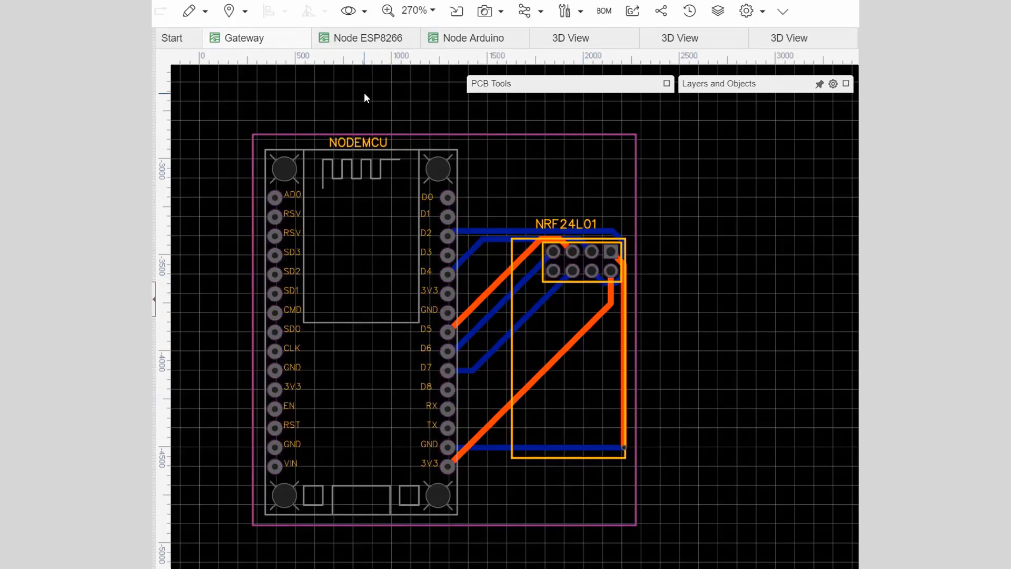
Step: Review the routed PCB layouts and show one board in the 3D View preview
scroll(down, 3)
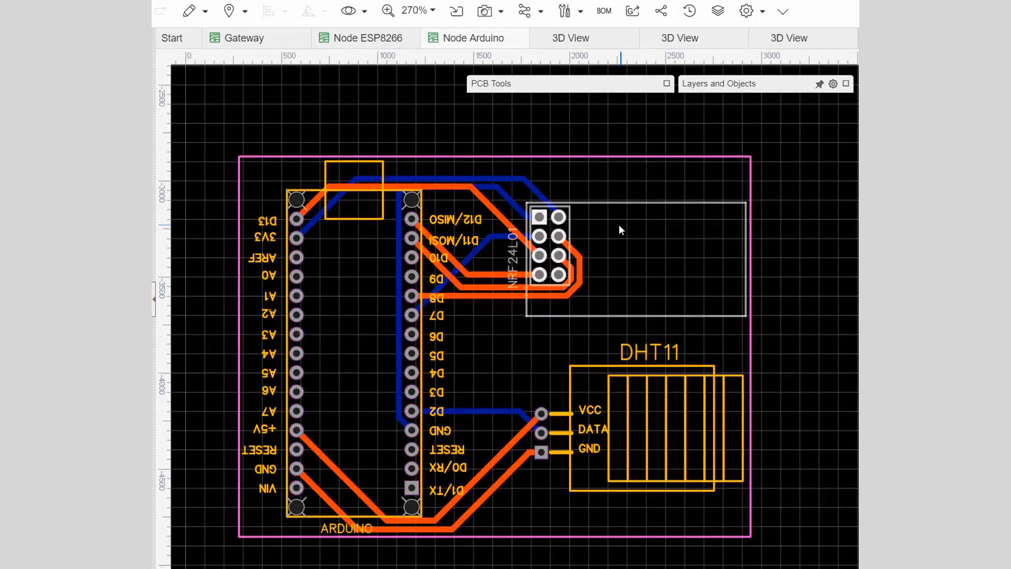
click(569, 38)
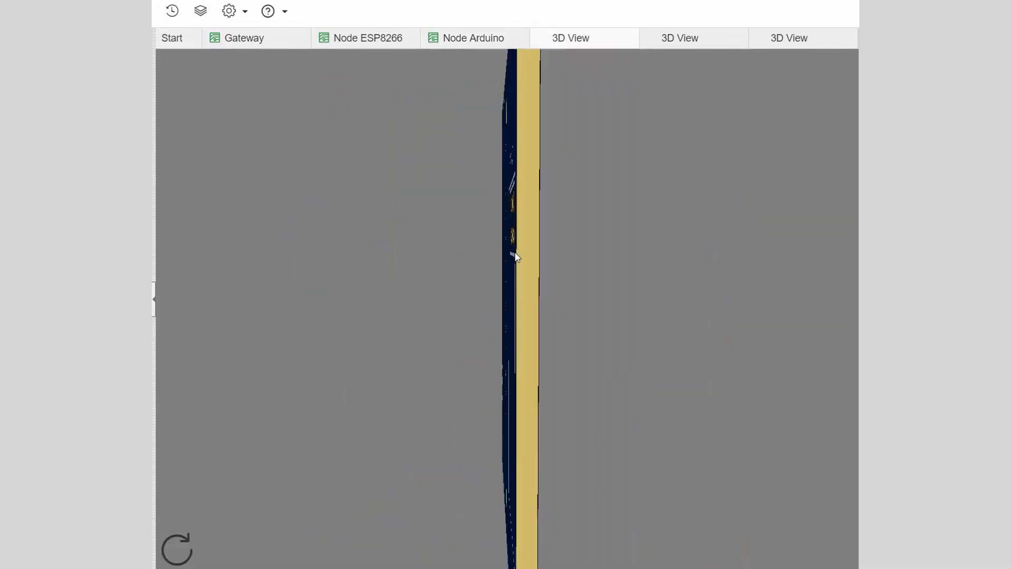
click(679, 38)
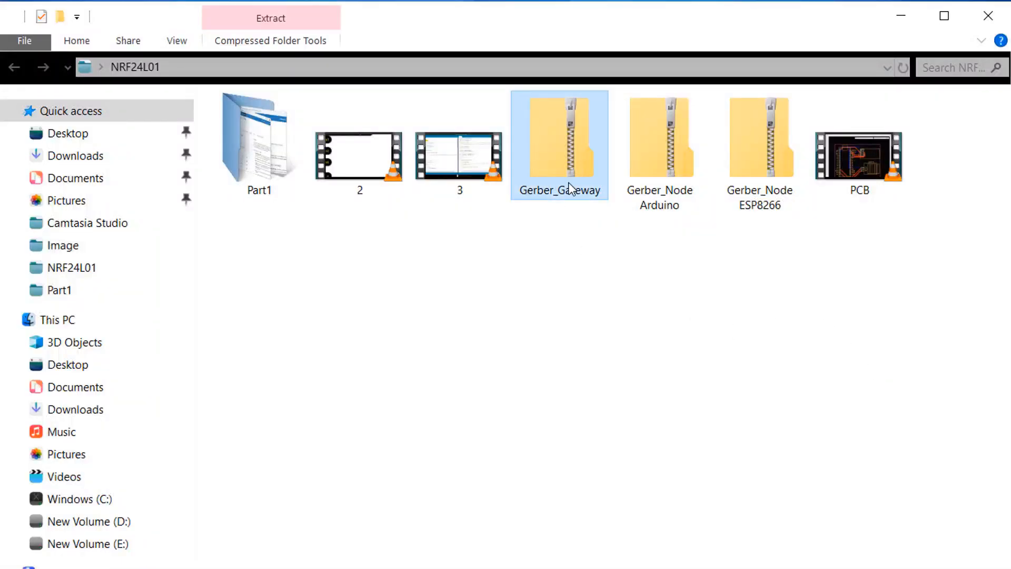
Step: Select the Gateway, Node Arduino and Node ESP8266 Gerber zip archives together
click(759, 135)
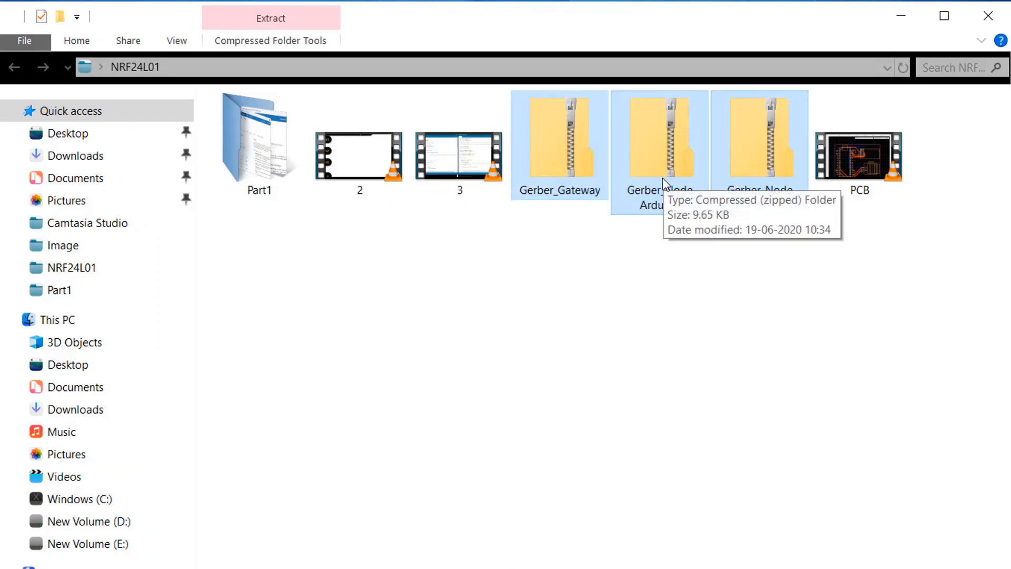
click(759, 136)
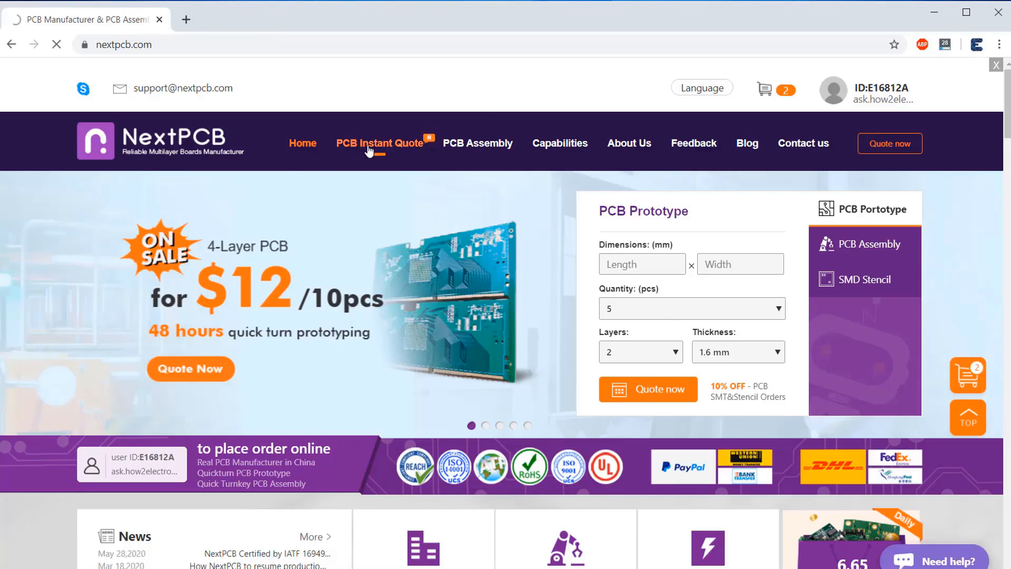
Step: Upload Gerber_Node Arduino.zip to the NextPCB instant quote form
click(380, 143)
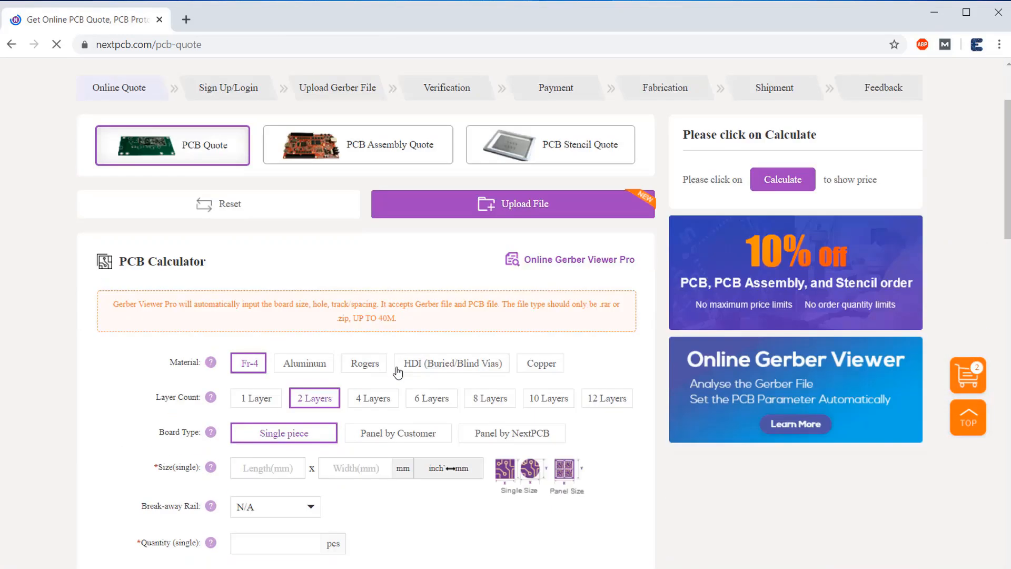
scroll(down, 3)
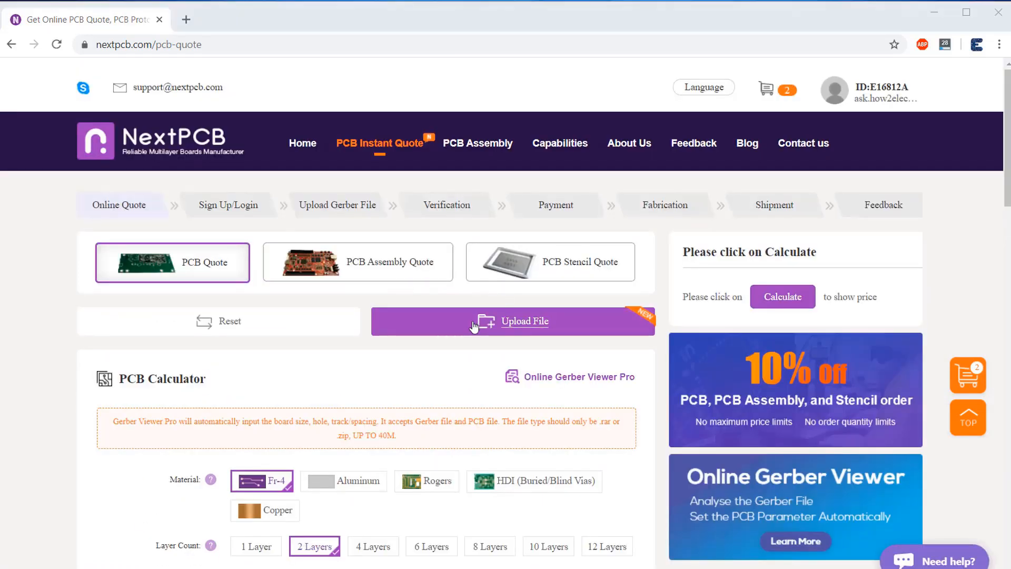
click(523, 321)
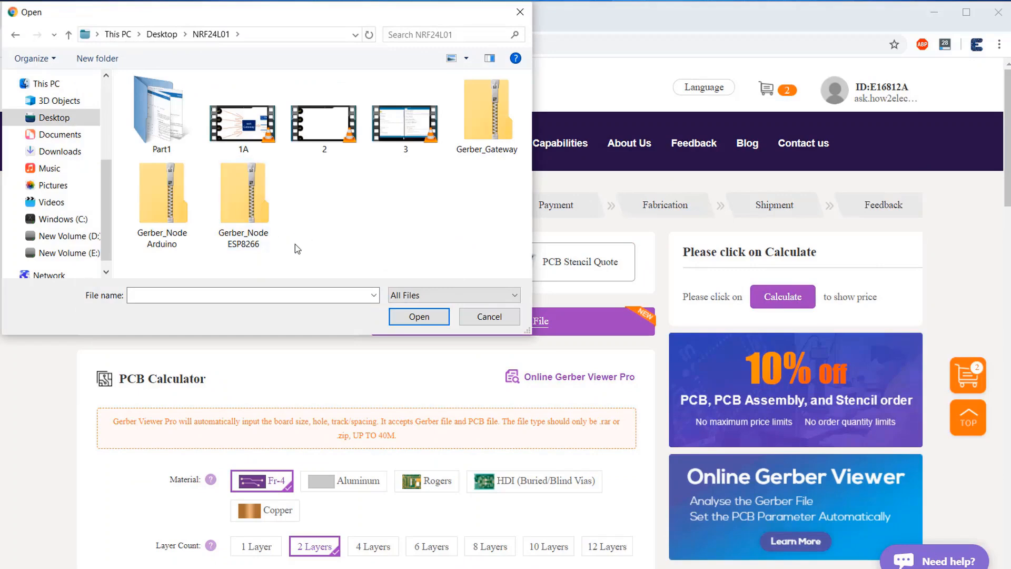
click(162, 194)
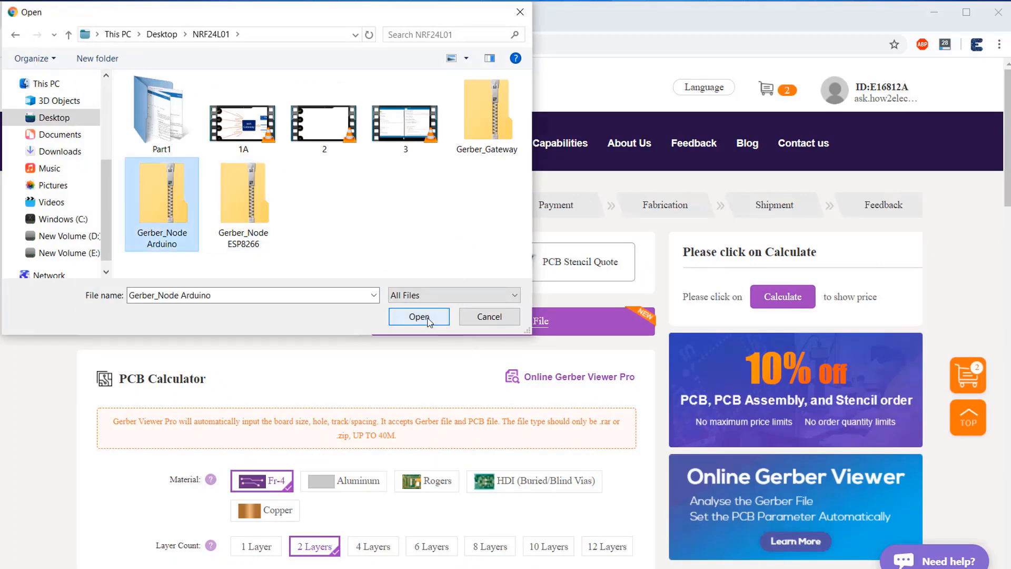
click(418, 317)
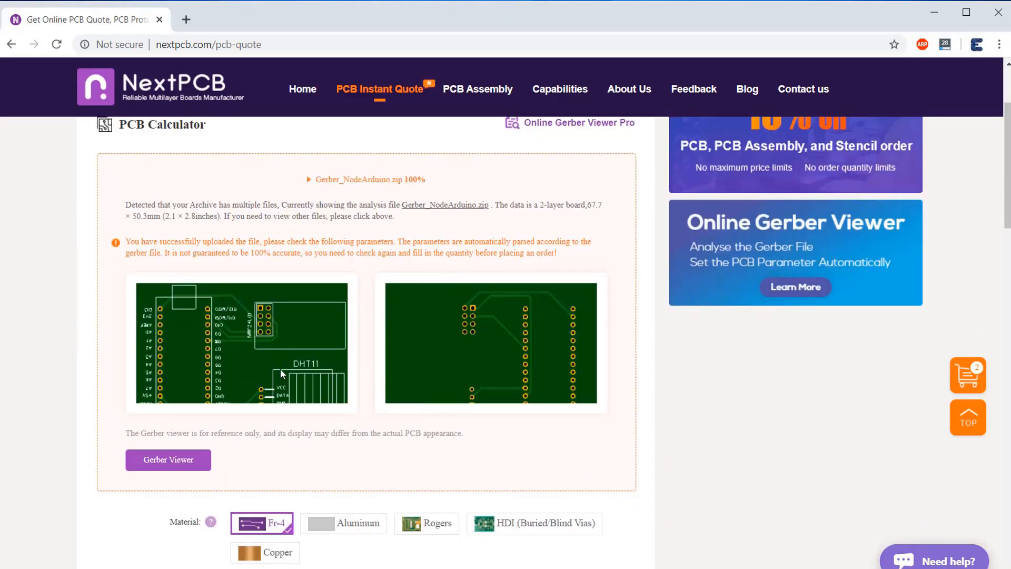
click(168, 459)
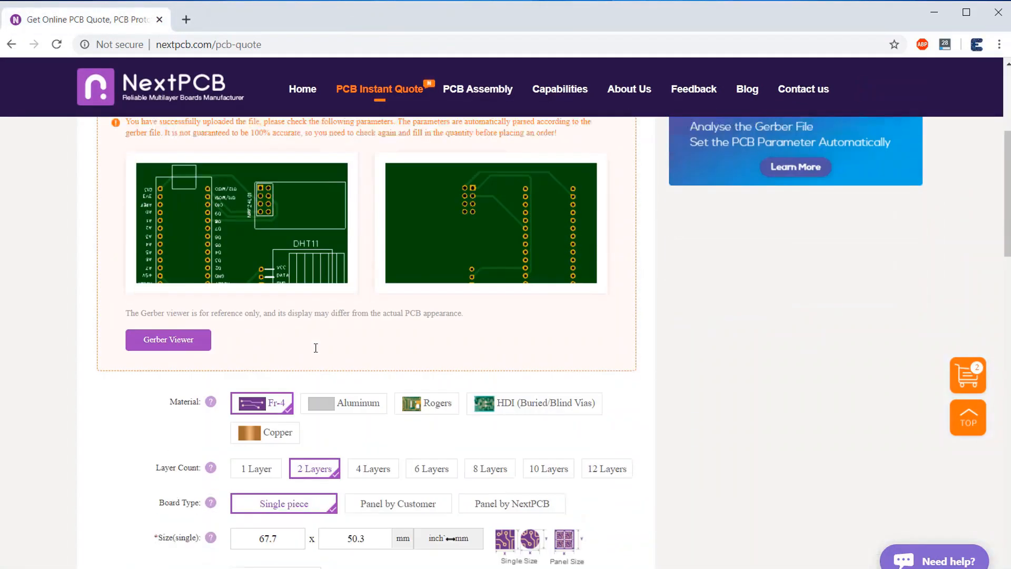
Step: Review the quoted parameters and add the 5-piece Node Arduino board order to the cart
scroll(down, 3)
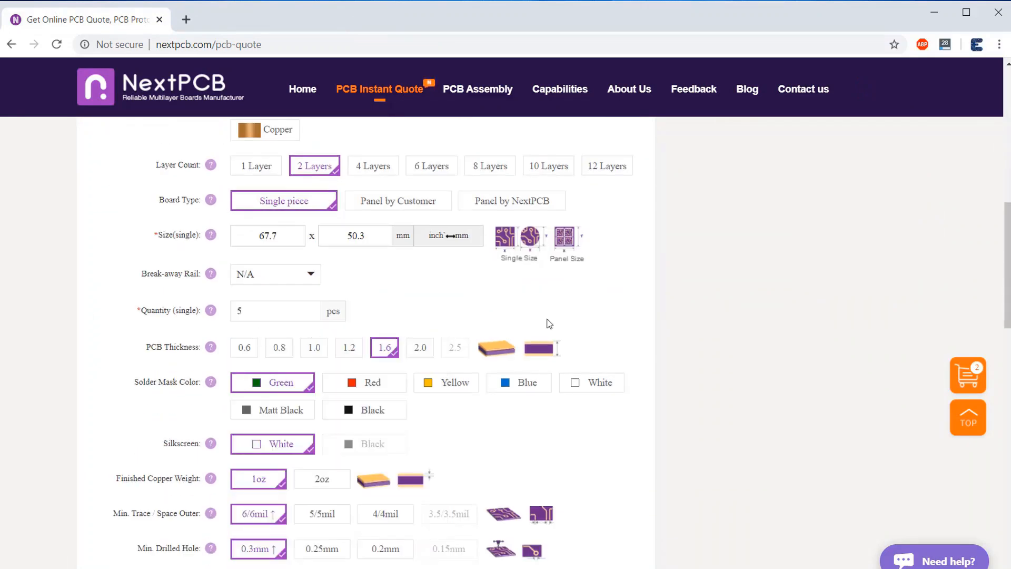
scroll(down, 3)
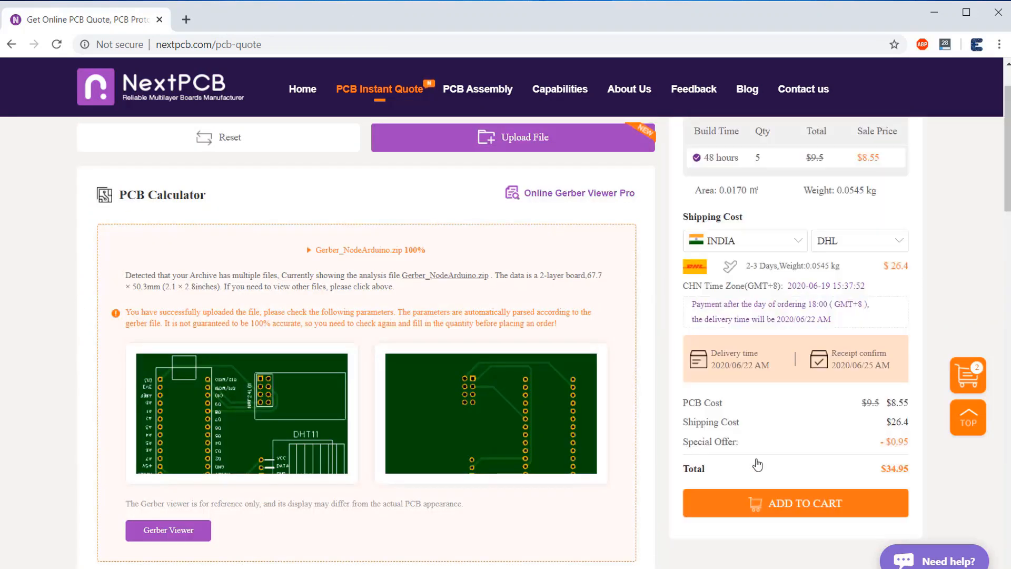
click(794, 503)
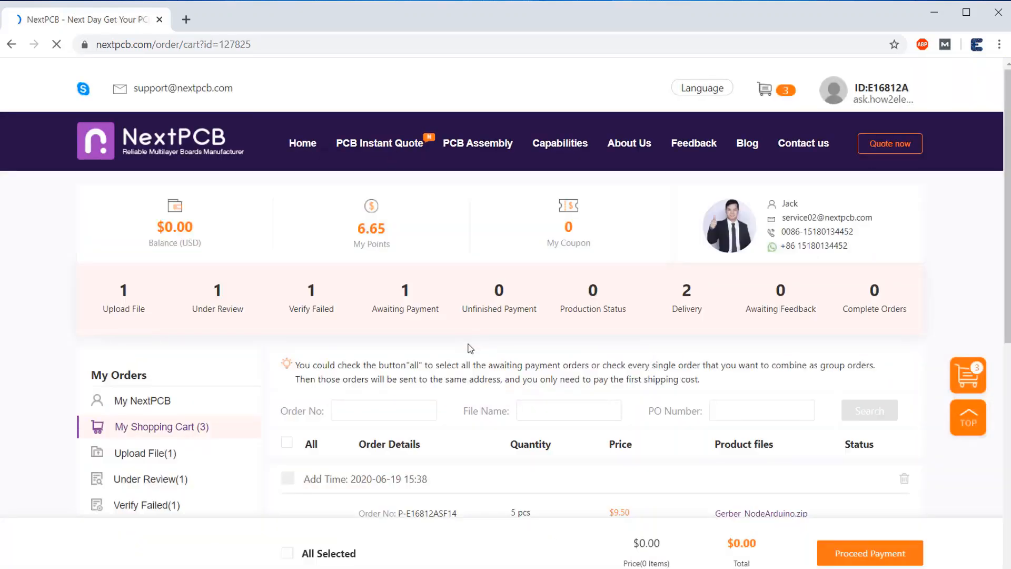
Step: Scroll the NextPCB home page down to the PCB offer cards
scroll(down, 3)
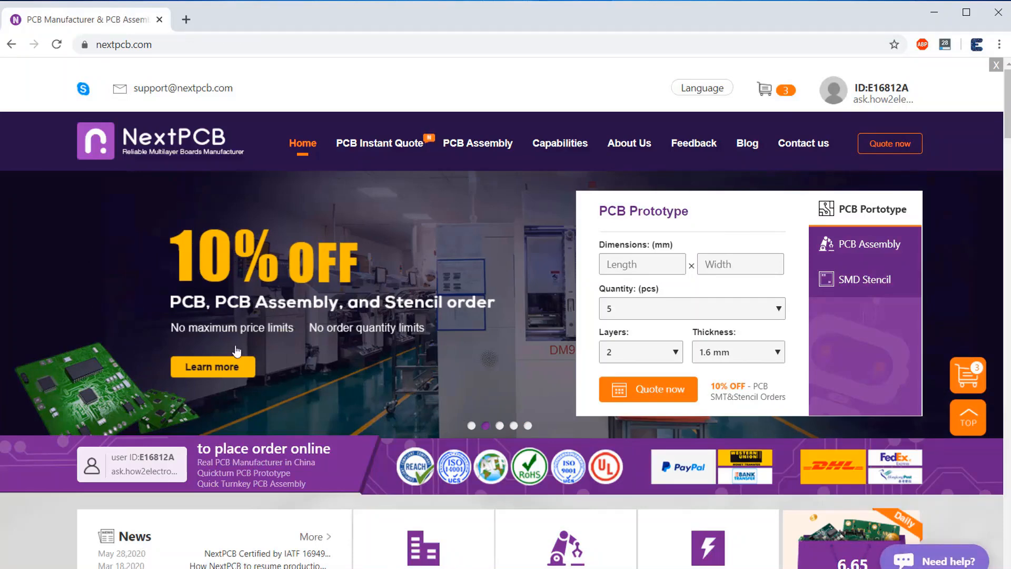
scroll(down, 3)
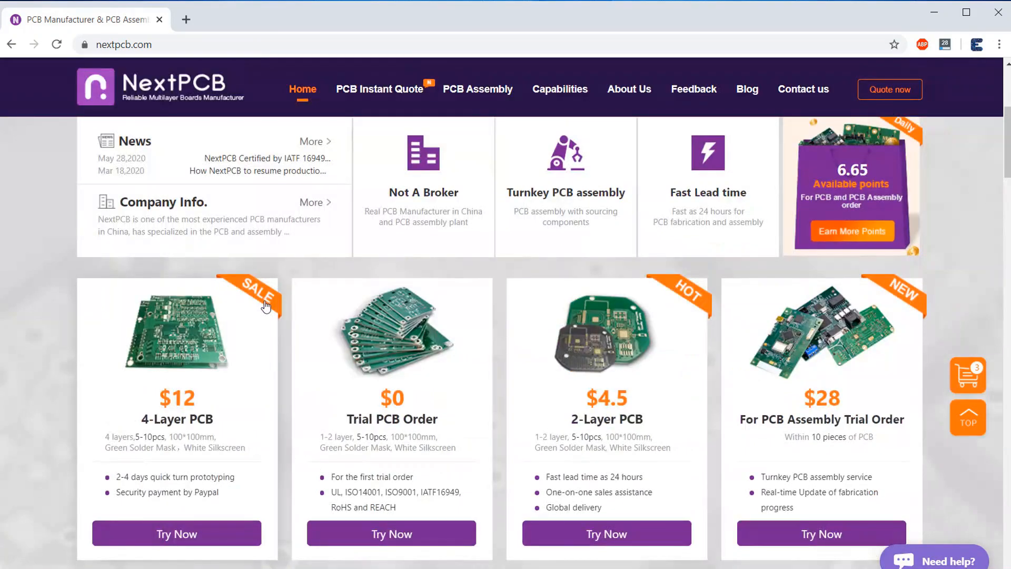
mouse_move(382, 413)
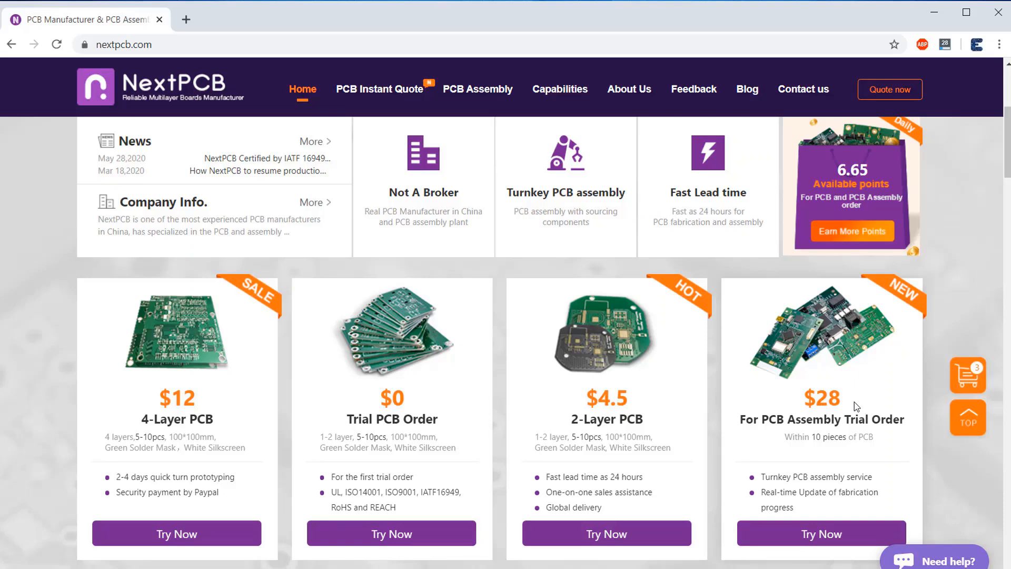
scroll(down, 3)
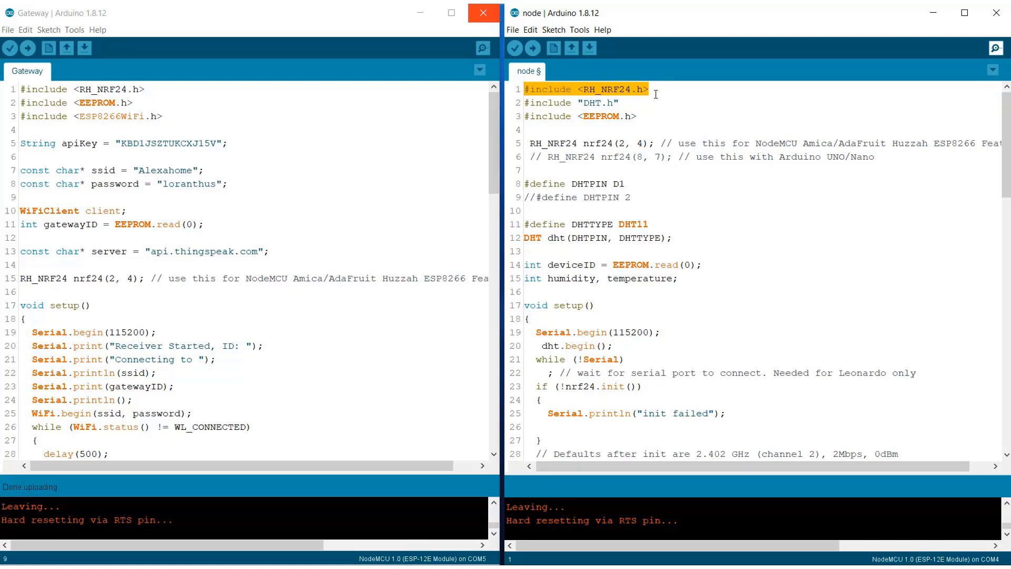
click(648, 103)
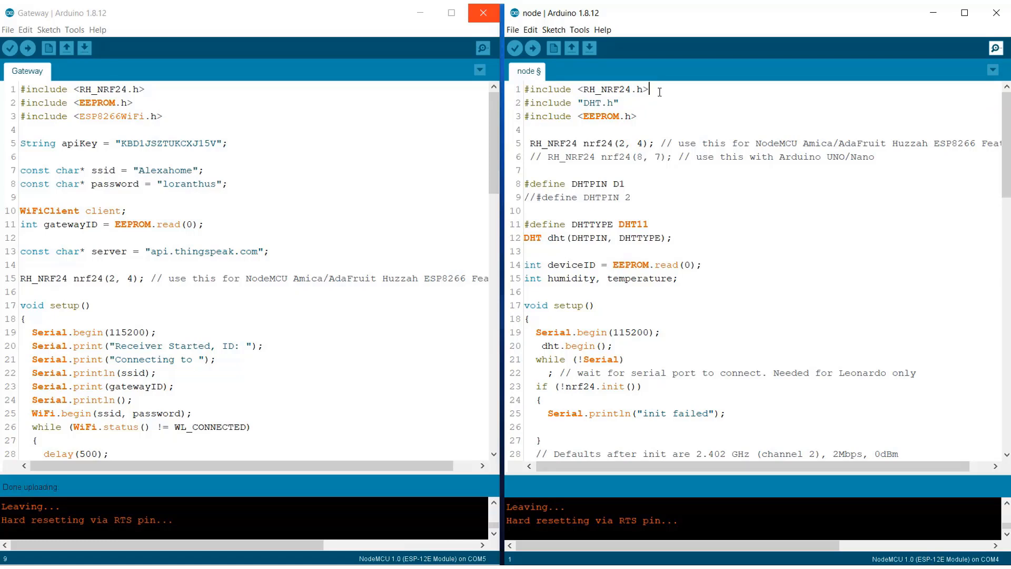
double_click(587, 102)
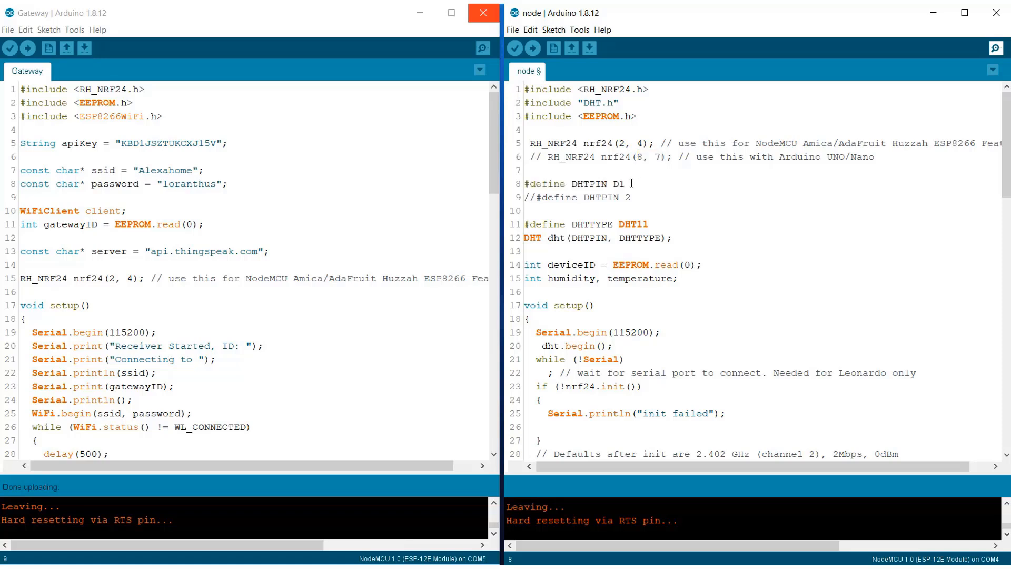
double_click(617, 183)
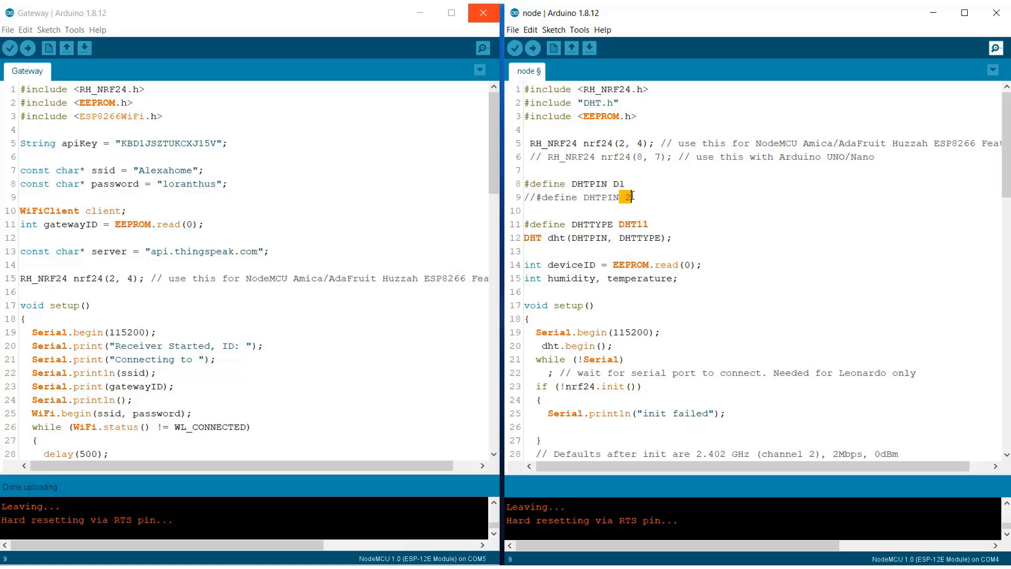
scroll(down, 3)
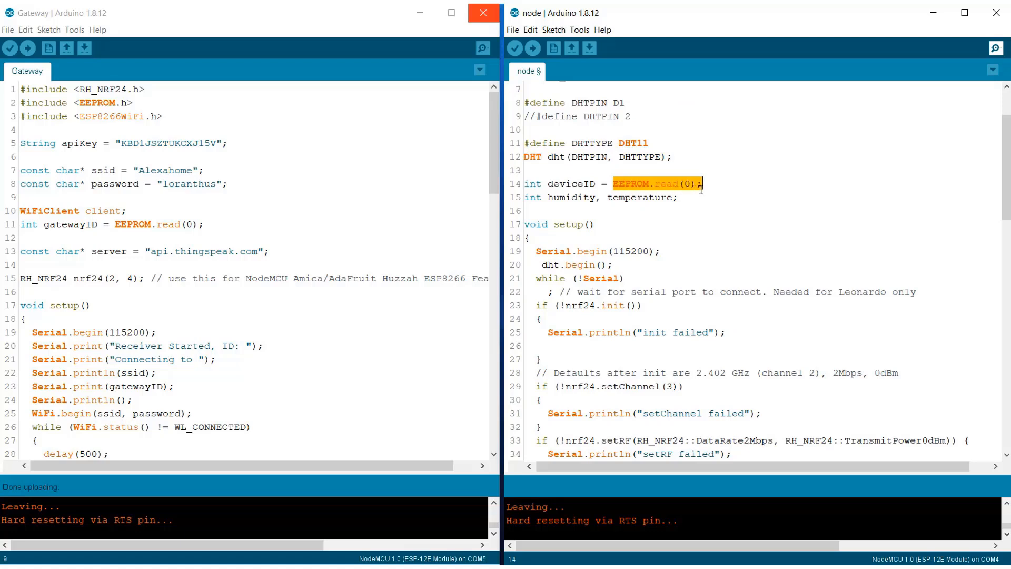
double_click(570, 197)
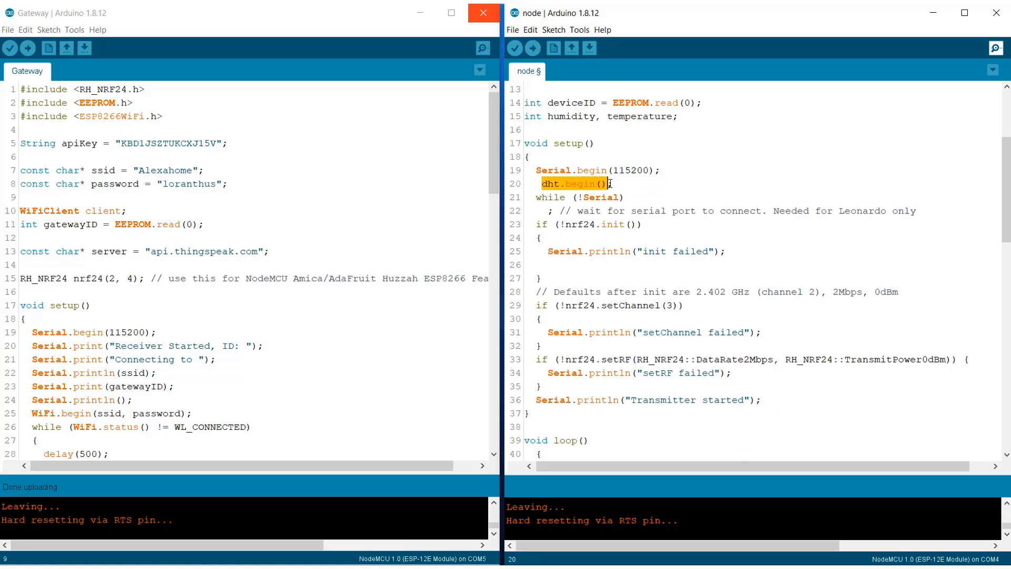
text(;)
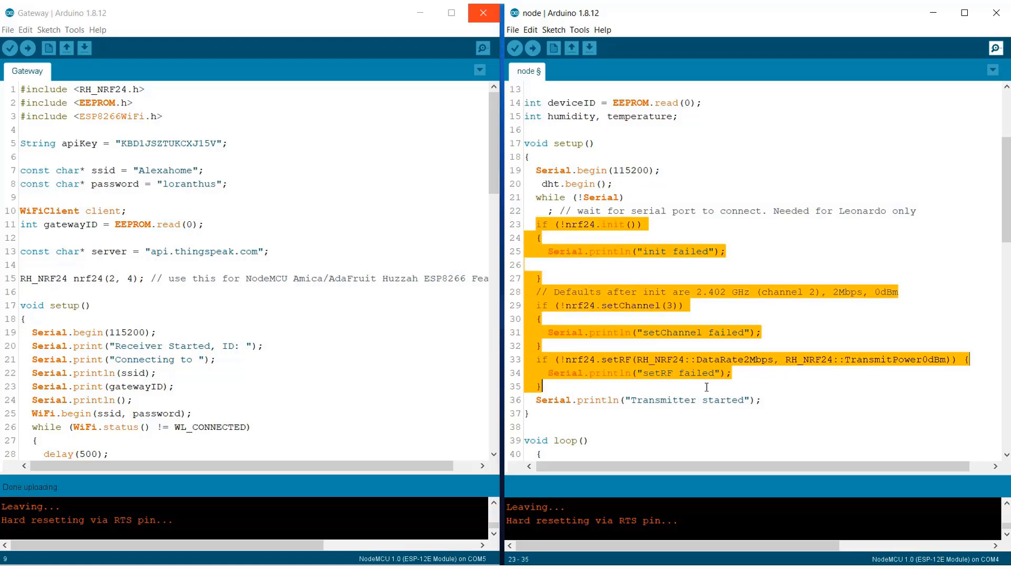
mouse_move(741, 380)
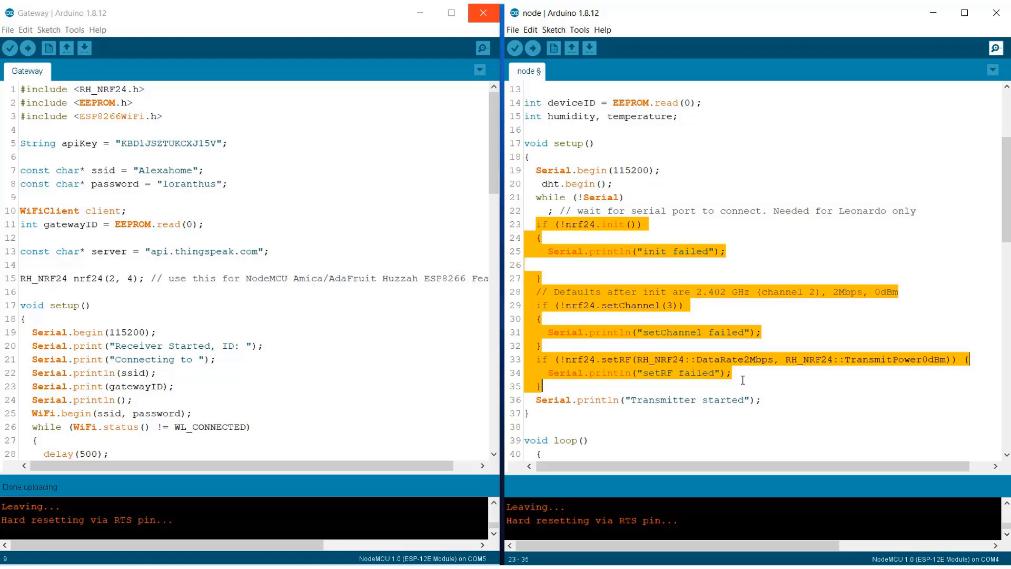
click(734, 373)
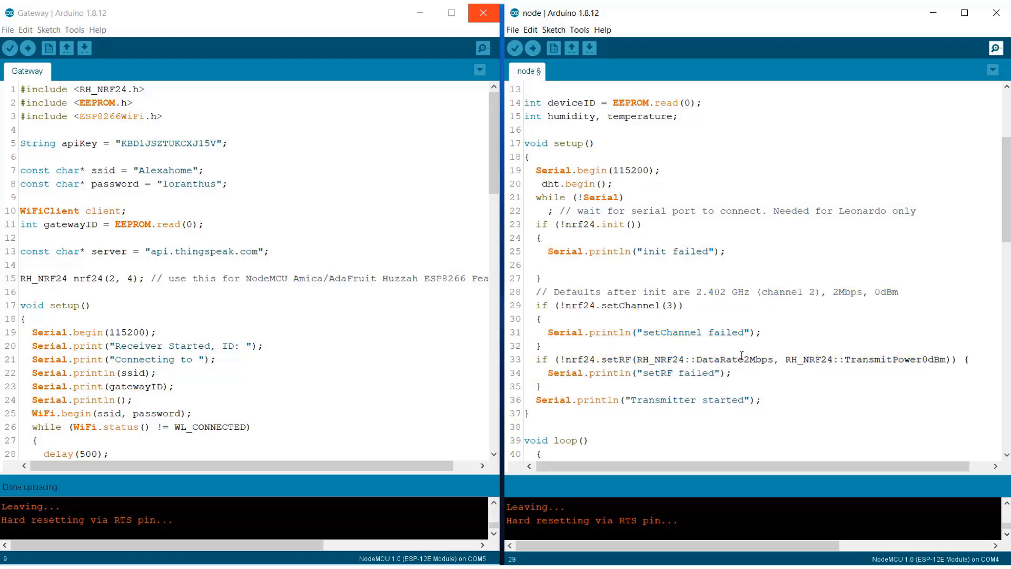
double_click(720, 359)
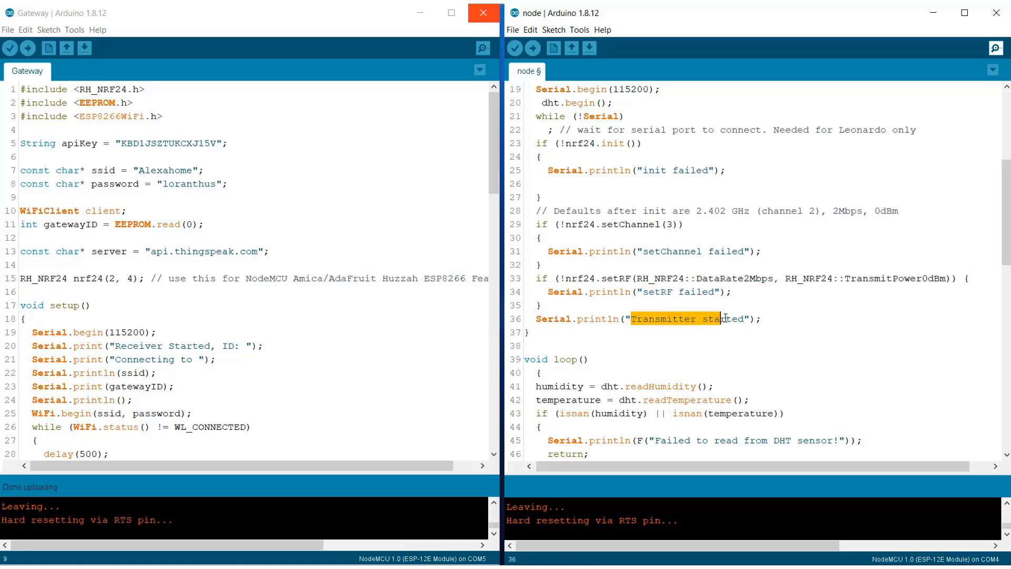
scroll(down, 3)
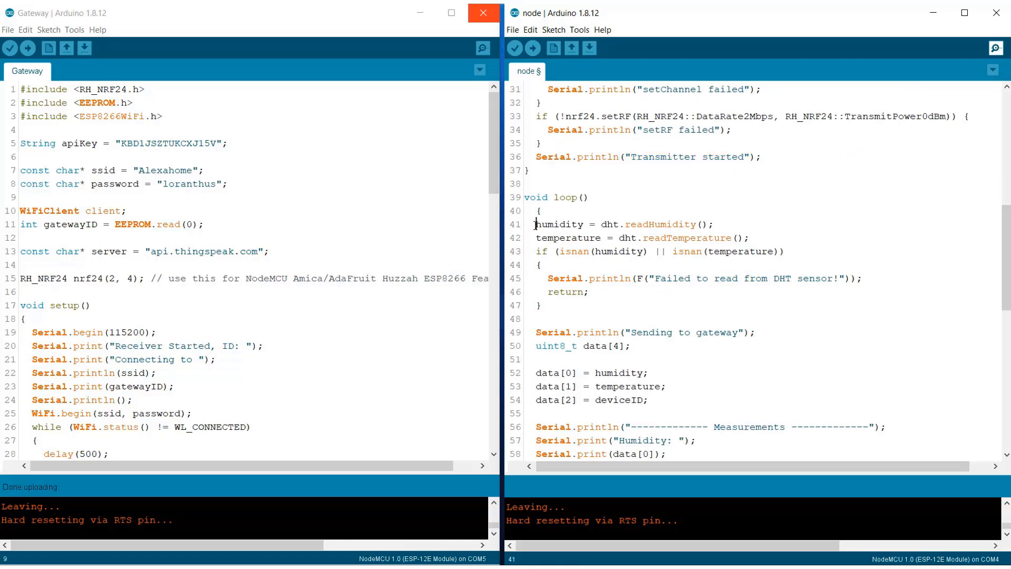
drag(534, 223, 757, 250)
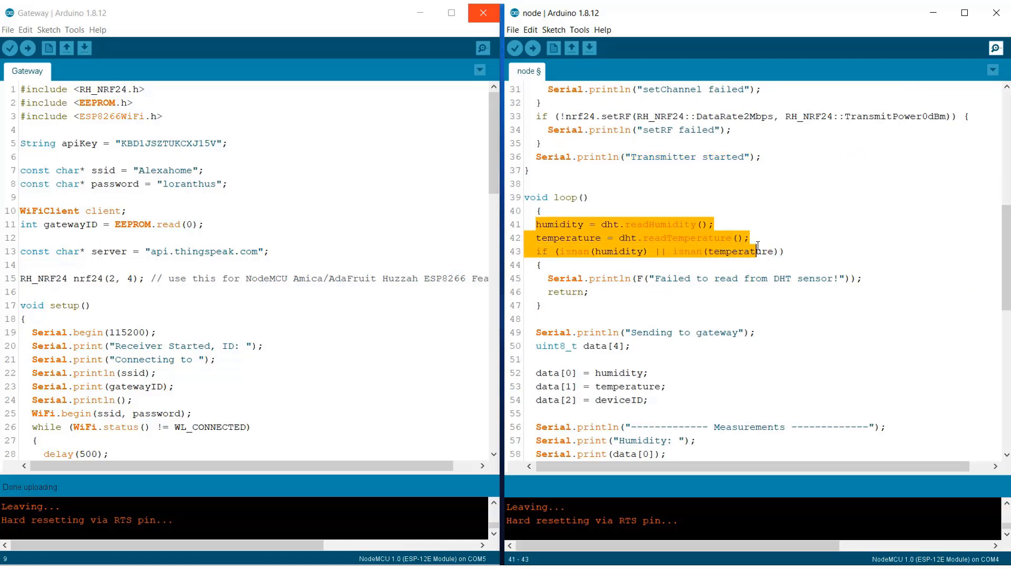
scroll(down, 3)
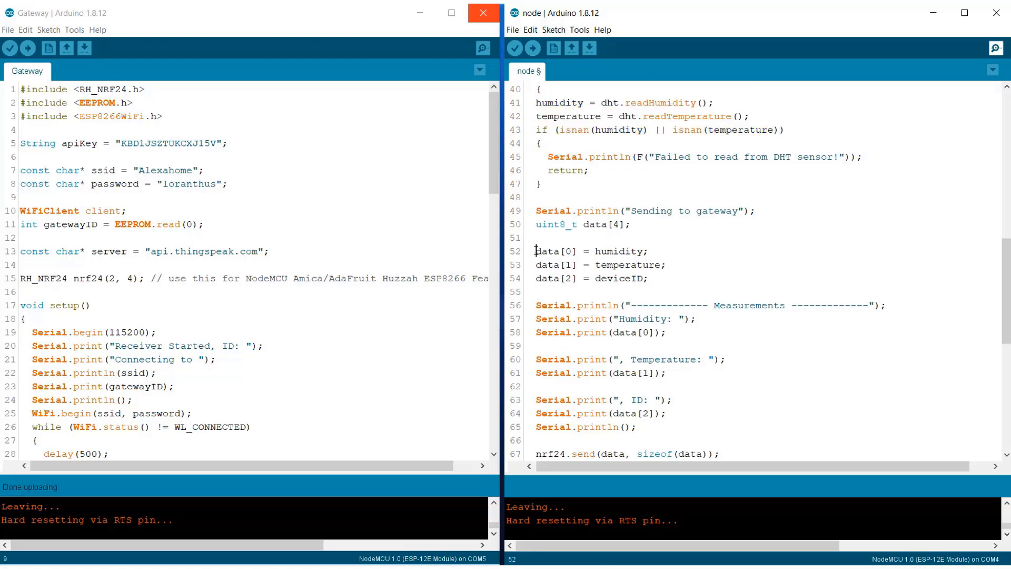
drag(535, 250, 648, 278)
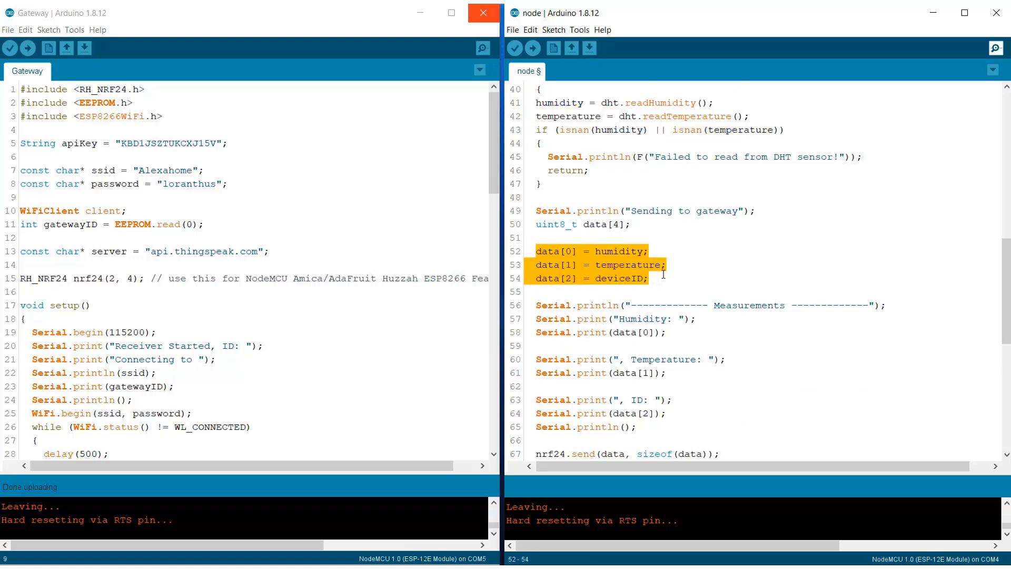
click(651, 278)
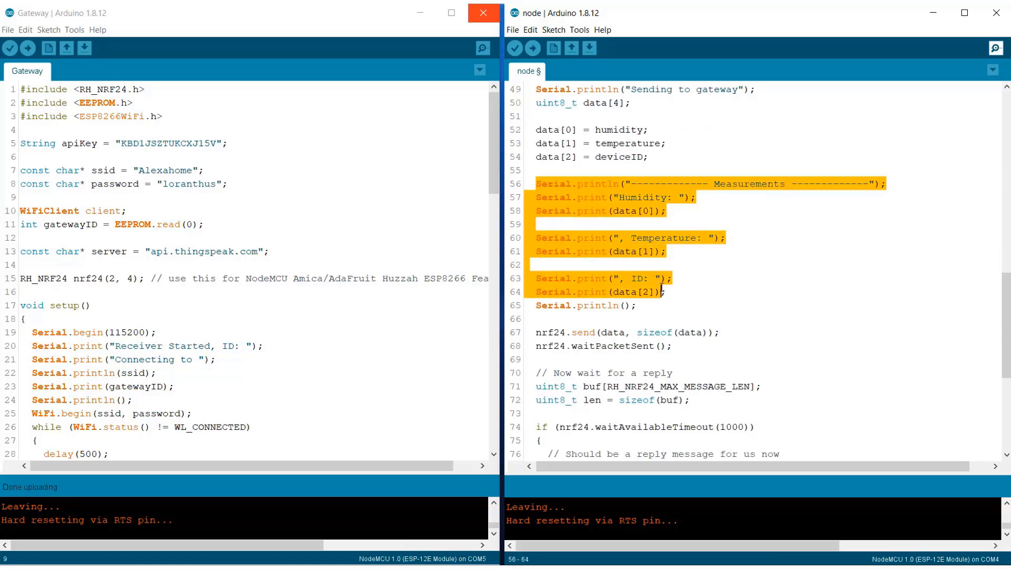
click(635, 306)
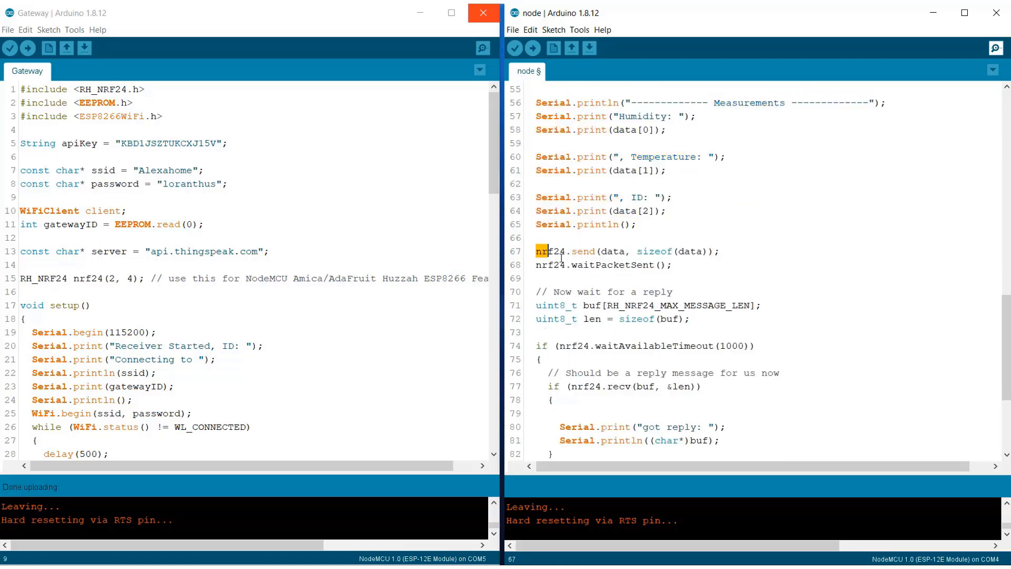
drag(537, 251, 673, 265)
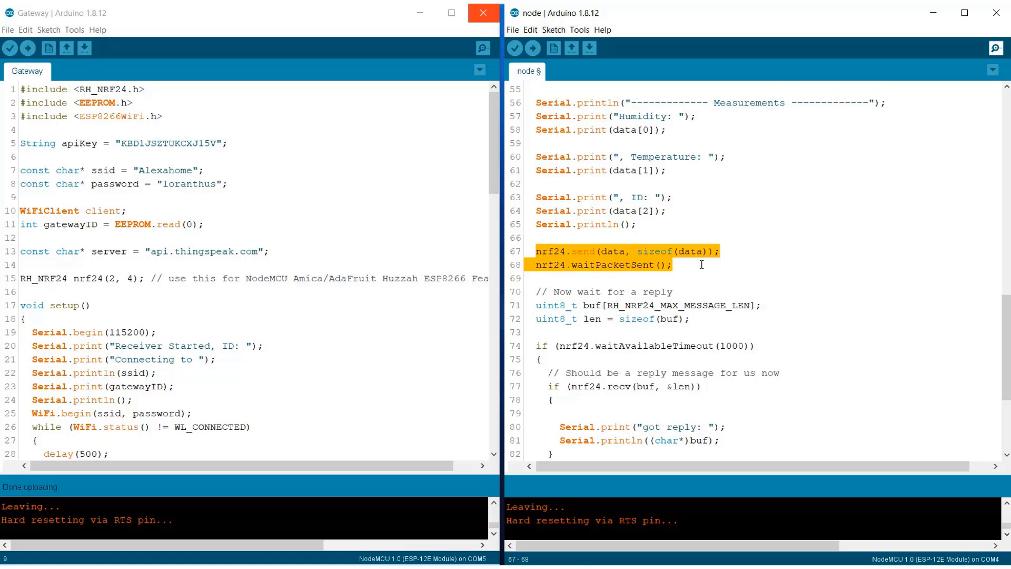
double_click(654, 251)
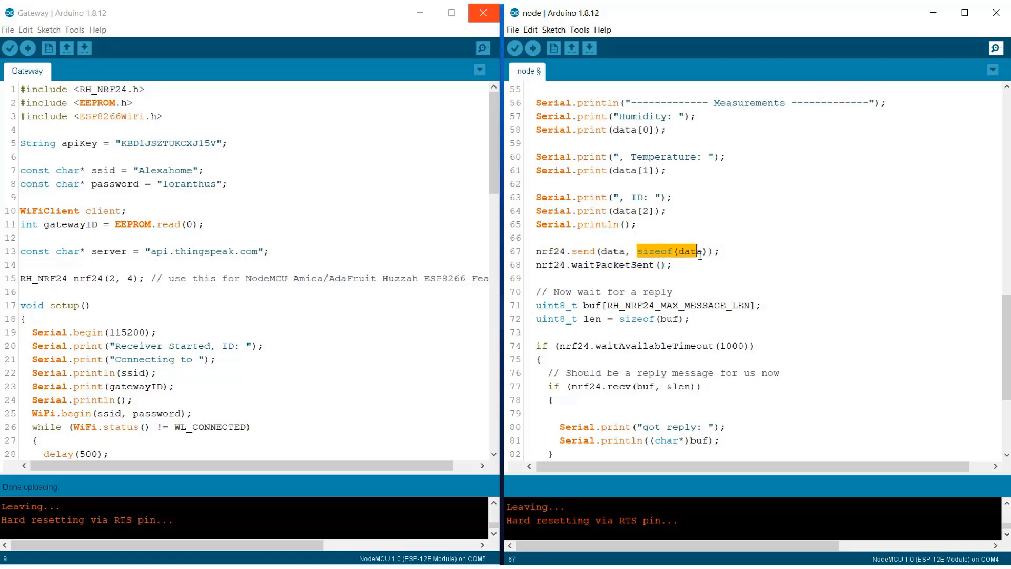
scroll(down, 3)
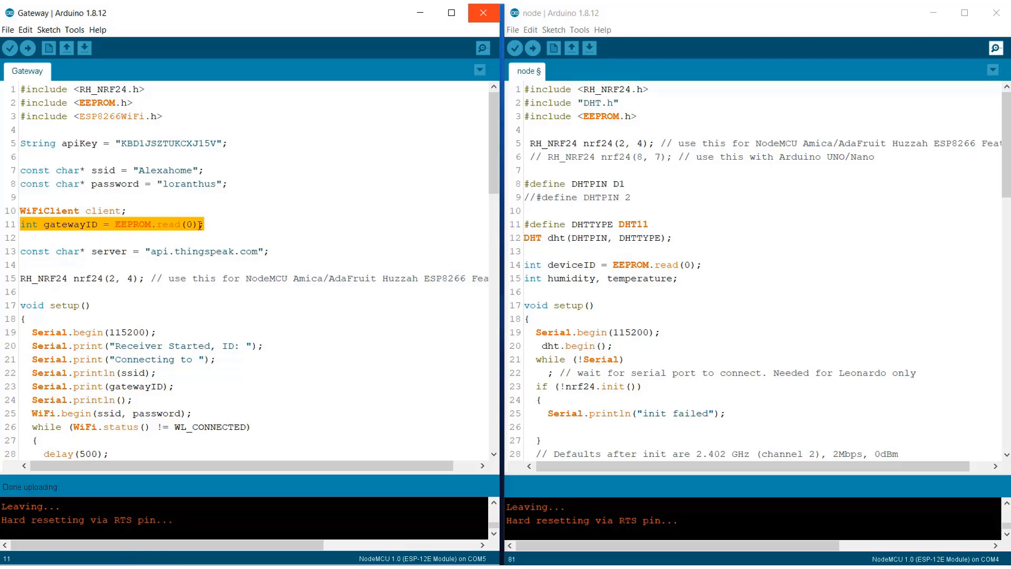
click(131, 258)
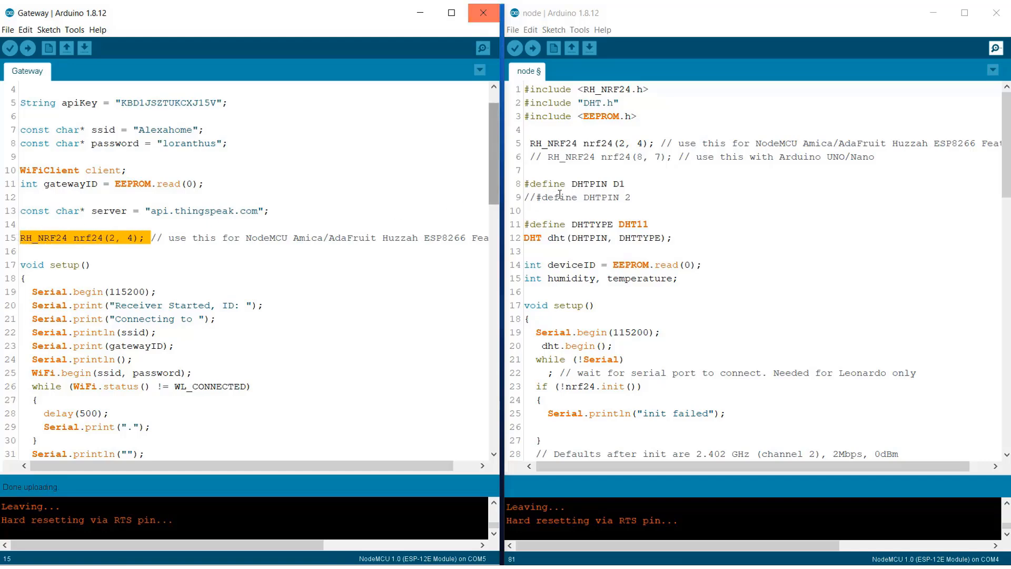
scroll(down, 3)
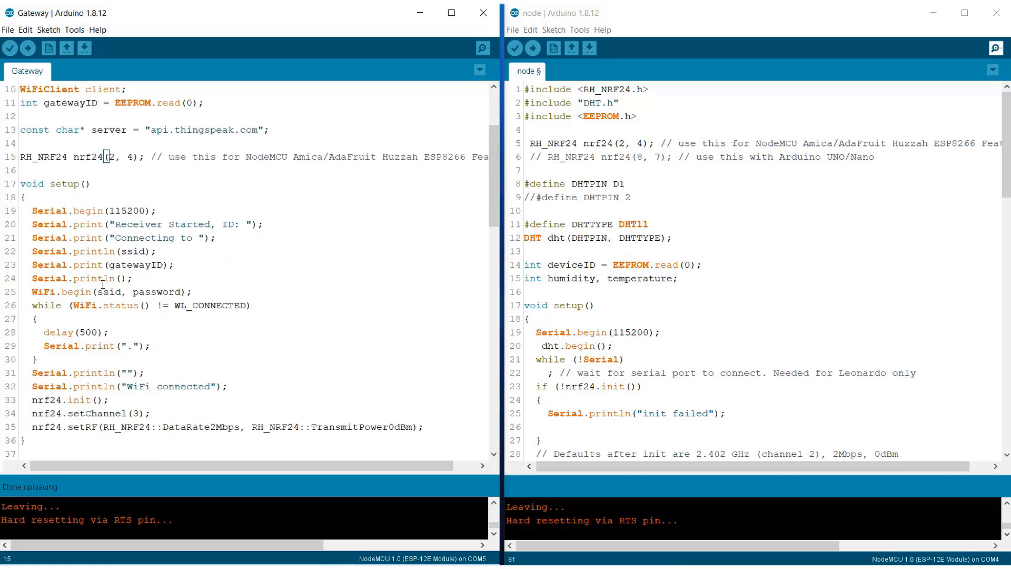
drag(33, 211, 73, 265)
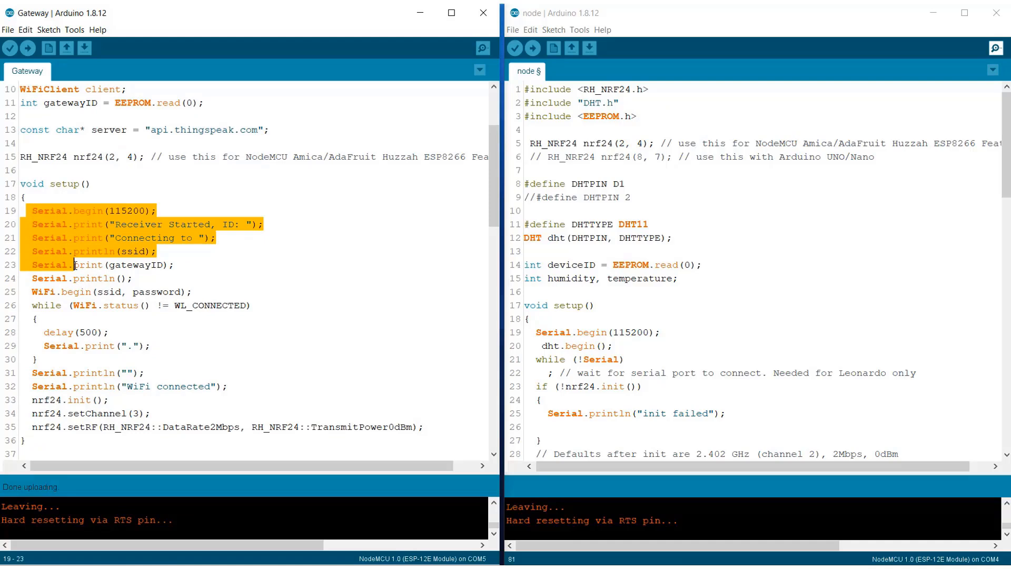
drag(74, 264, 109, 399)
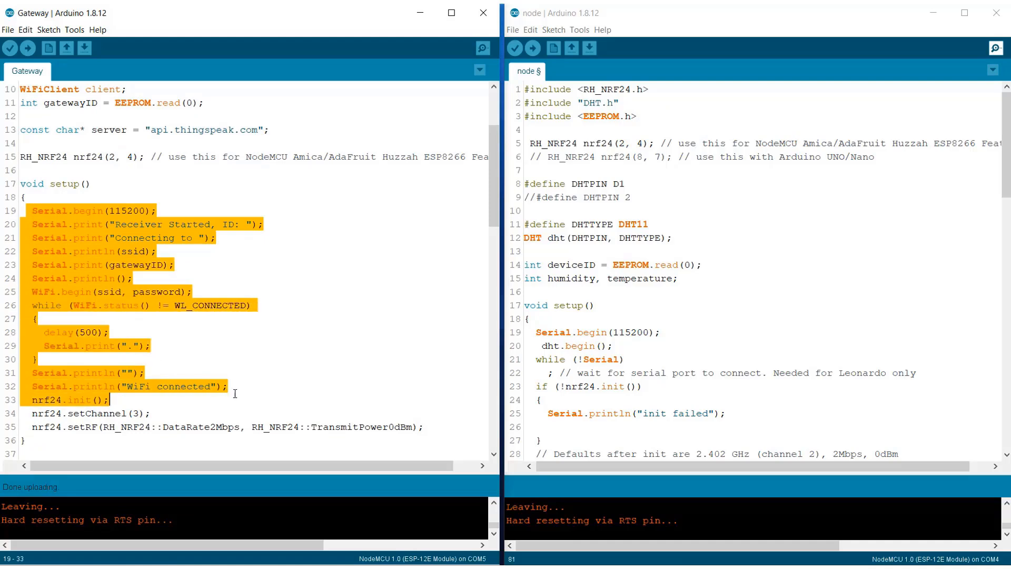
scroll(down, 3)
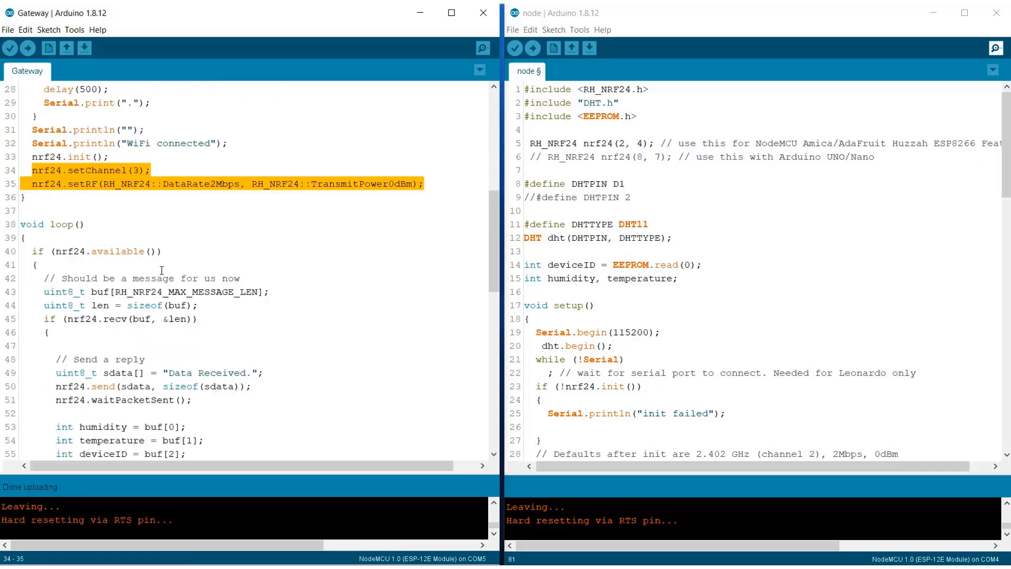
scroll(down, 3)
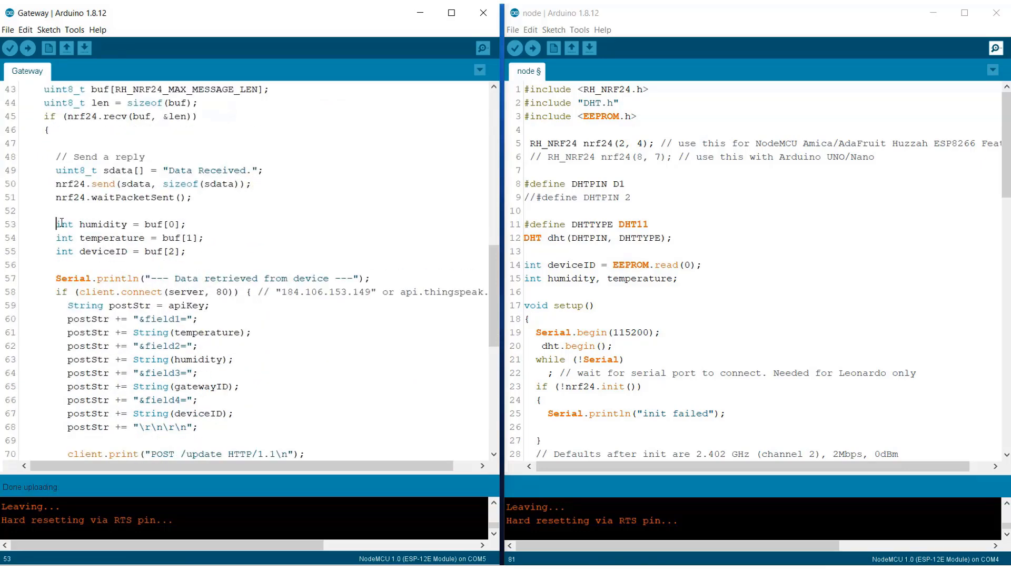
drag(57, 224, 185, 252)
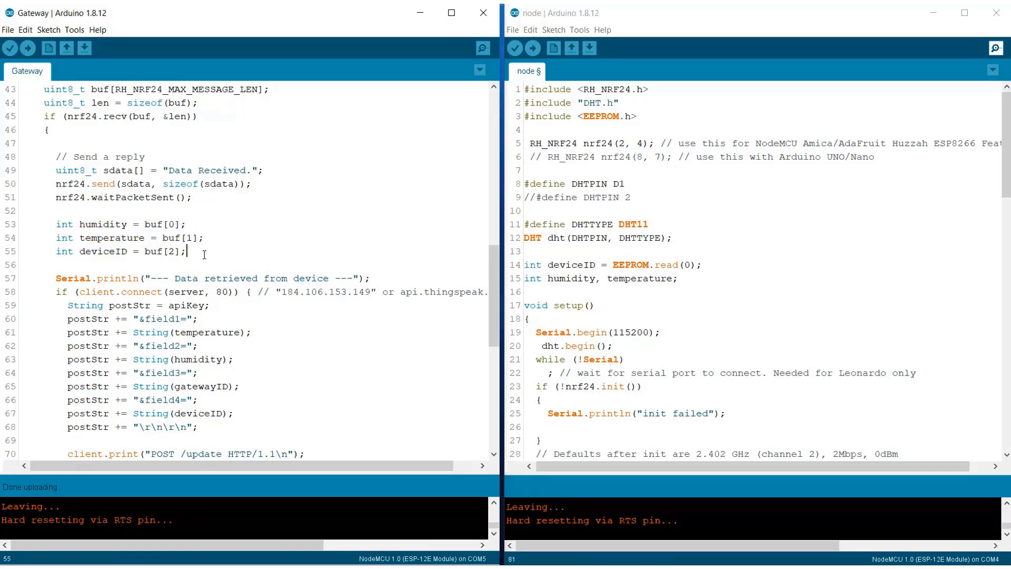
scroll(down, 3)
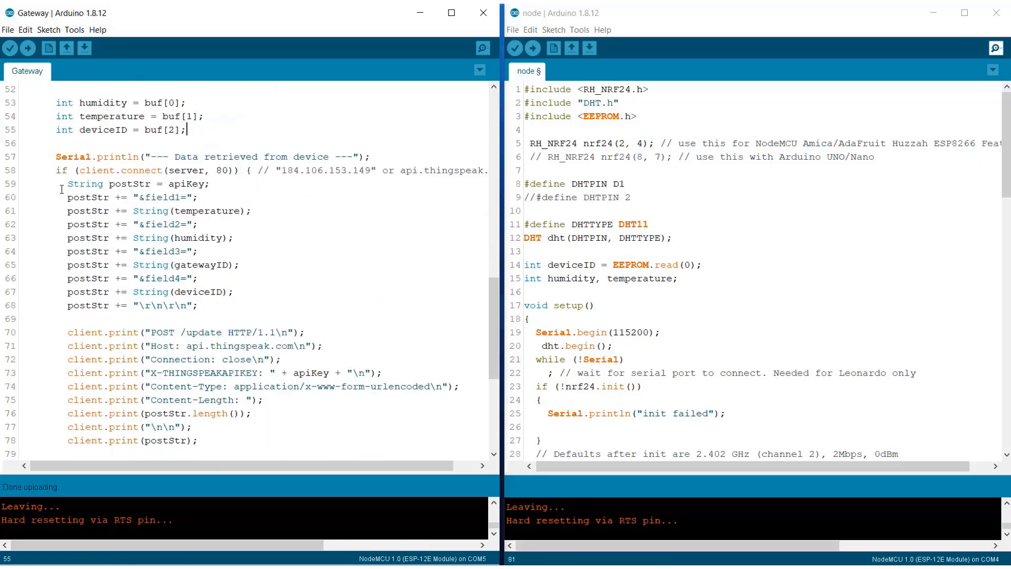
drag(64, 183, 200, 306)
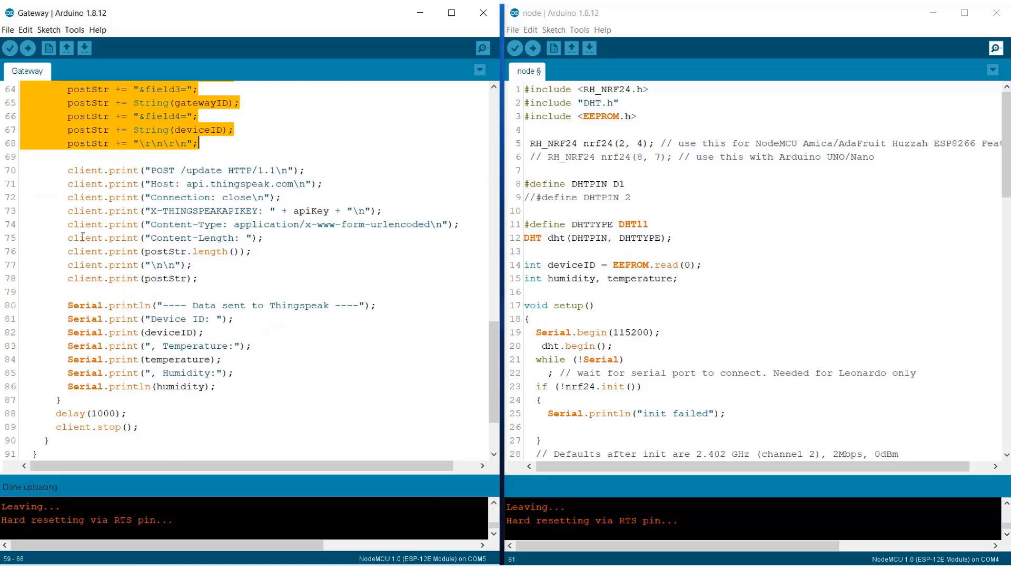
click(192, 224)
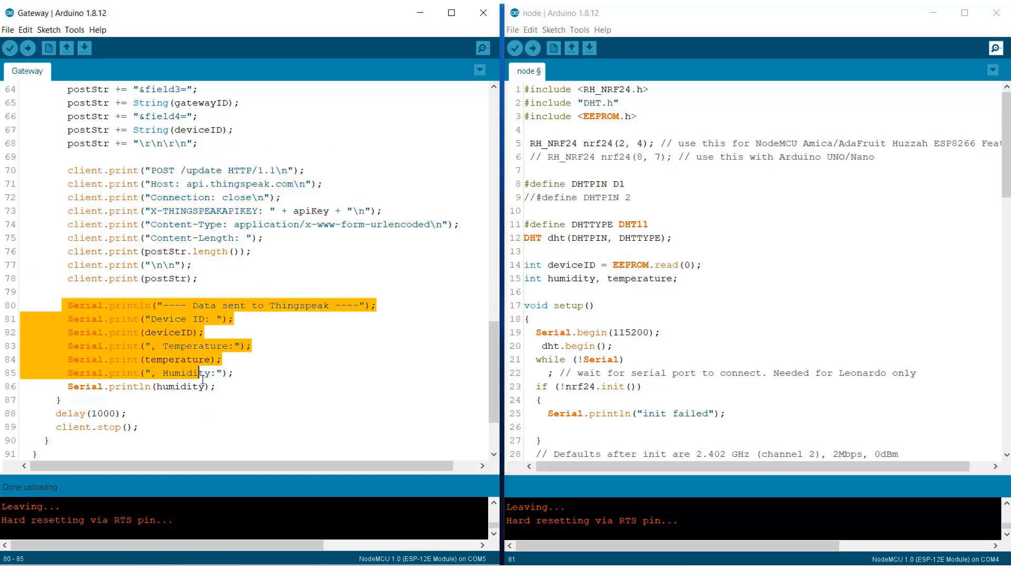
scroll(down, 3)
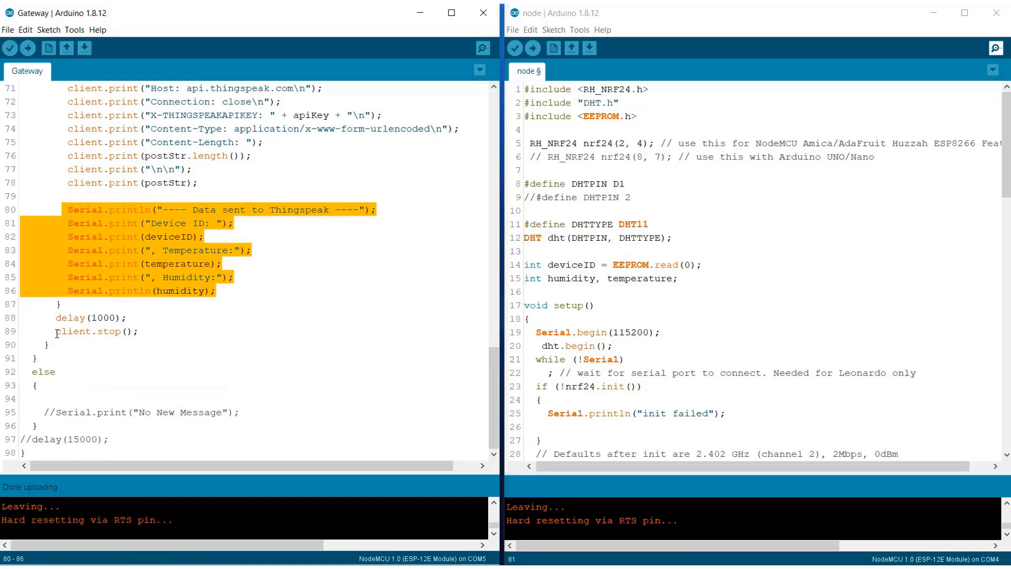
click(128, 317)
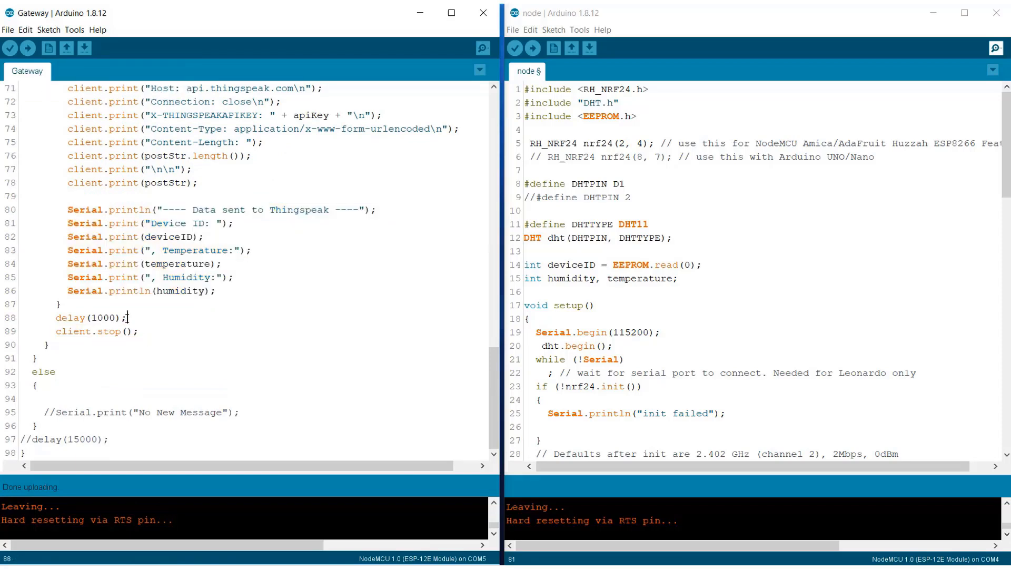
double_click(91, 317)
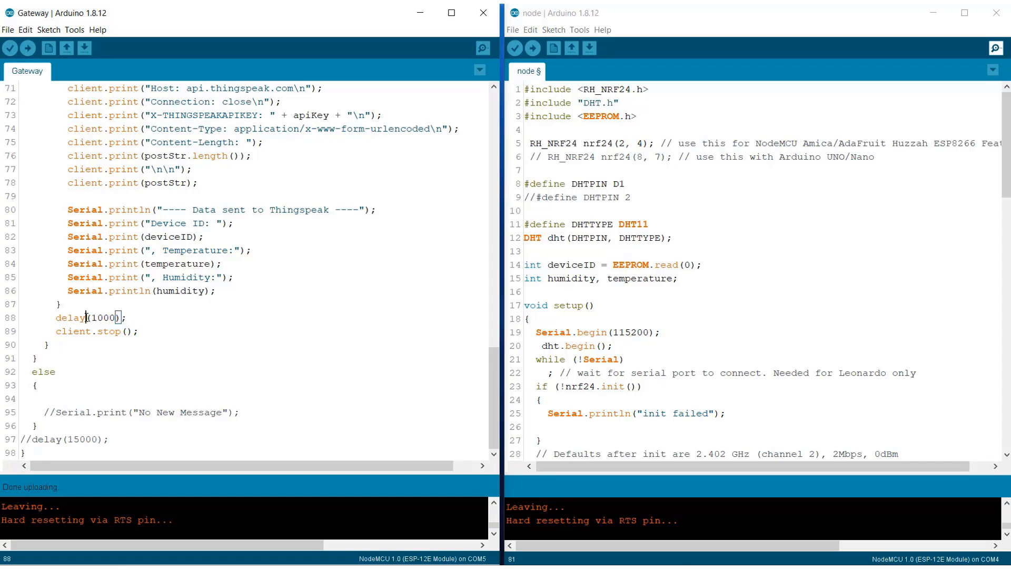
double_click(107, 317)
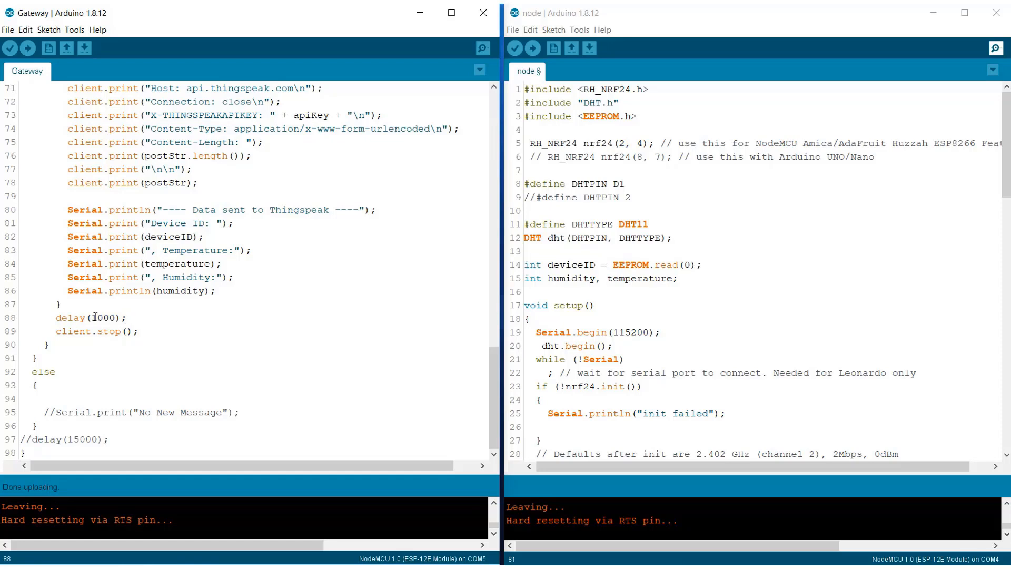
double_click(103, 317)
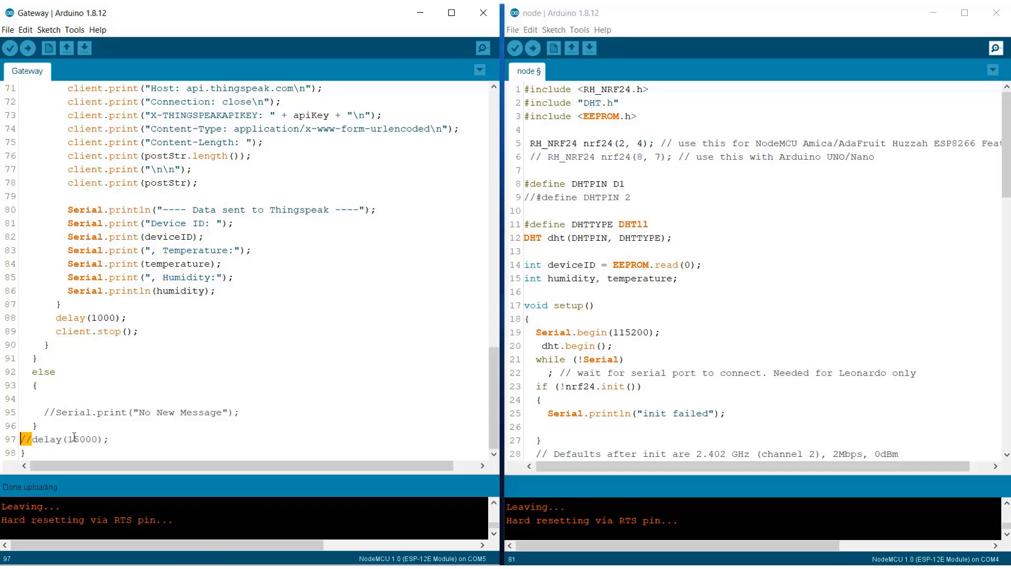
scroll(down, 3)
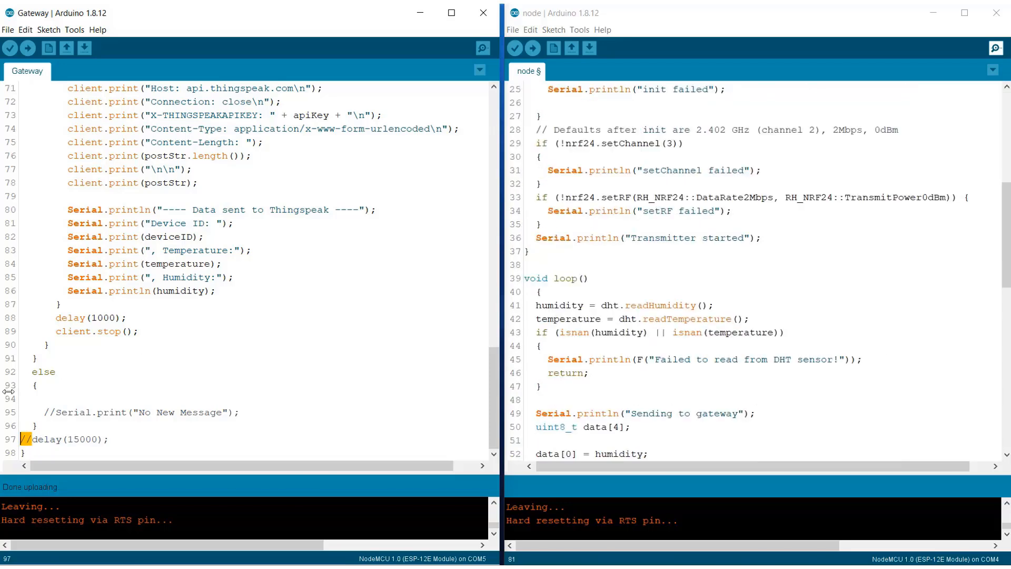
scroll(down, 3)
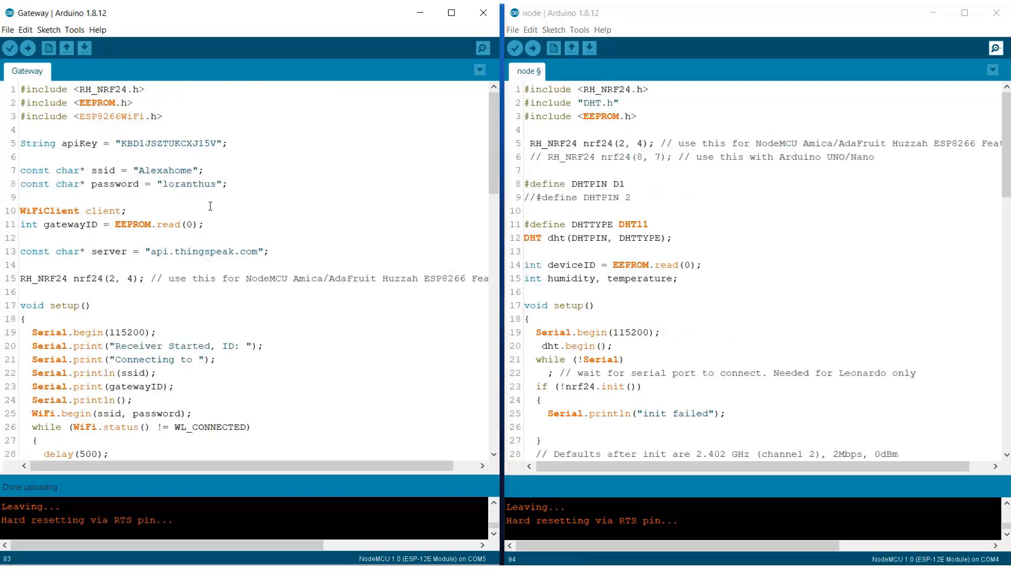
double_click(164, 144)
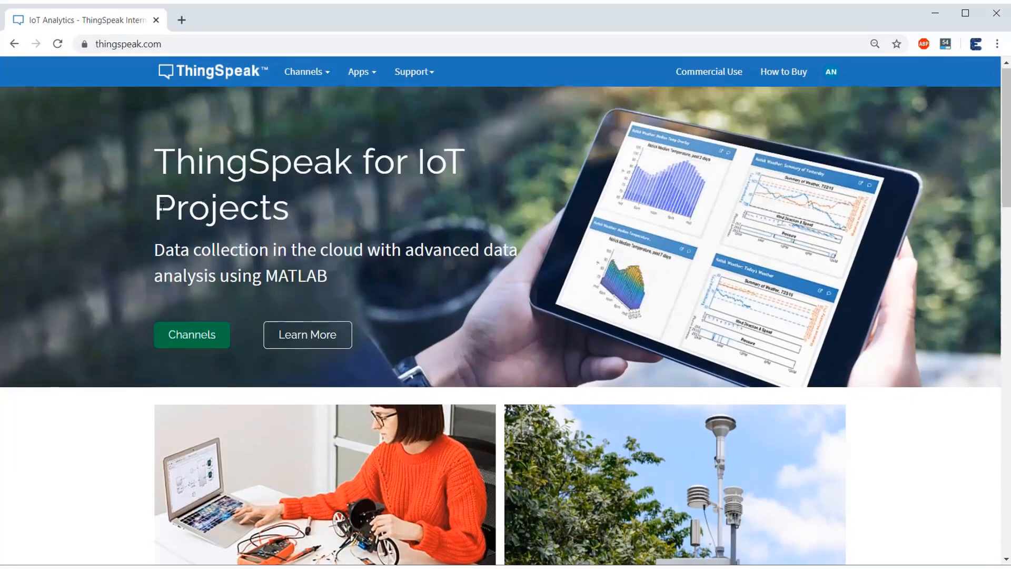
Step: Show the NRF24 Node1 Data channel settings with Temperature, Humidity, GatewayID and Device ID fields
scroll(down, 3)
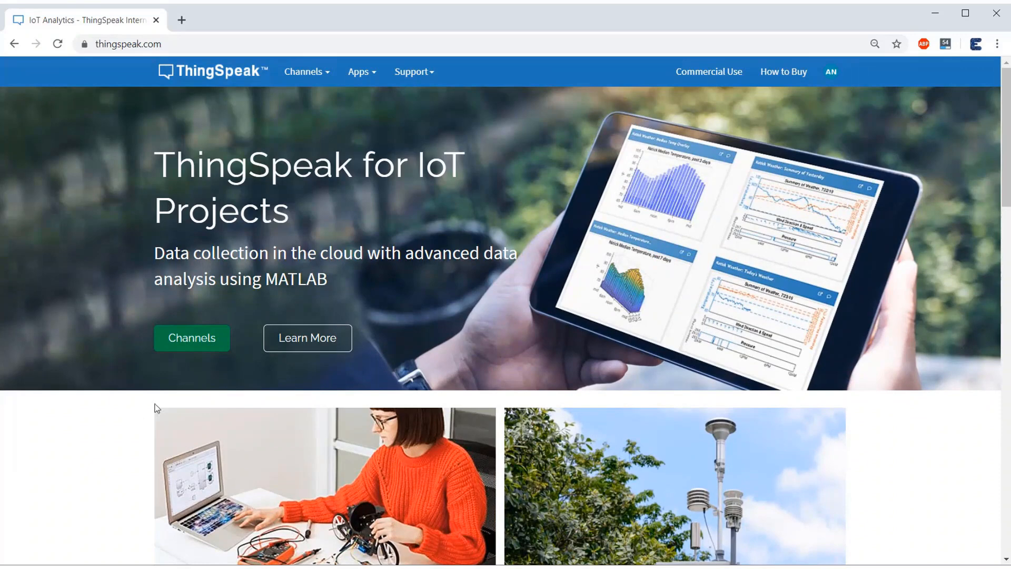
mouse_move(192, 339)
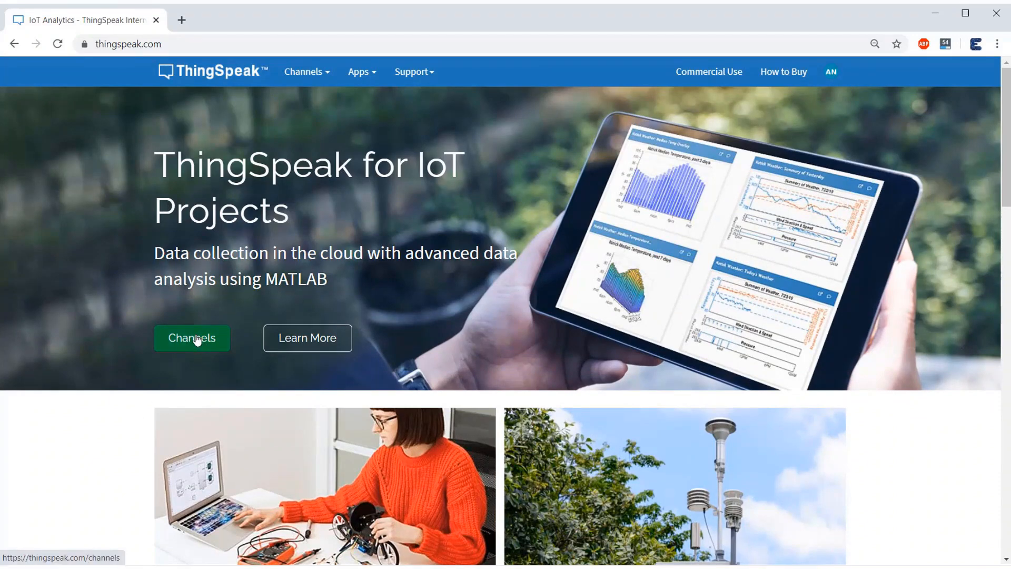
click(192, 338)
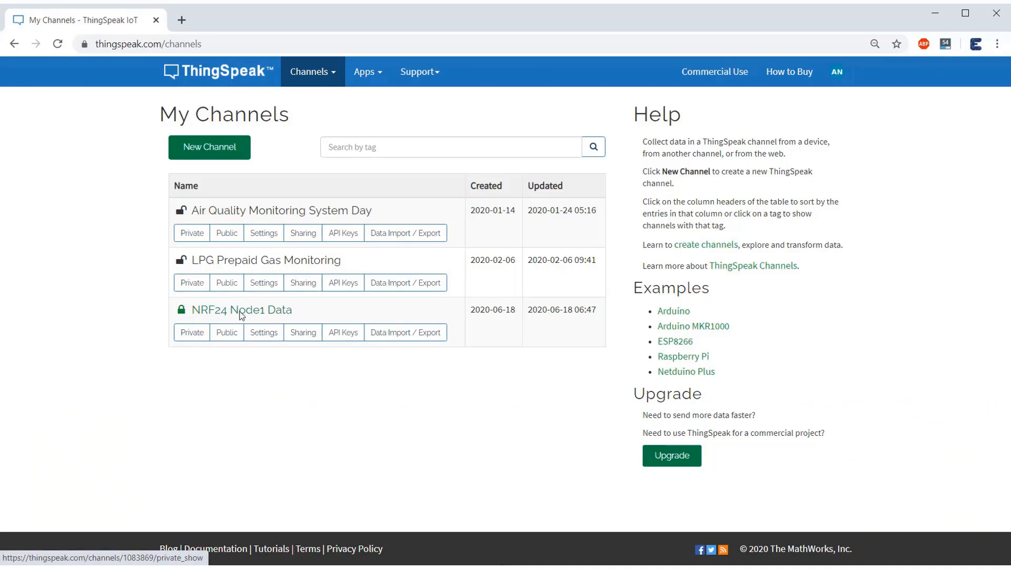
click(242, 310)
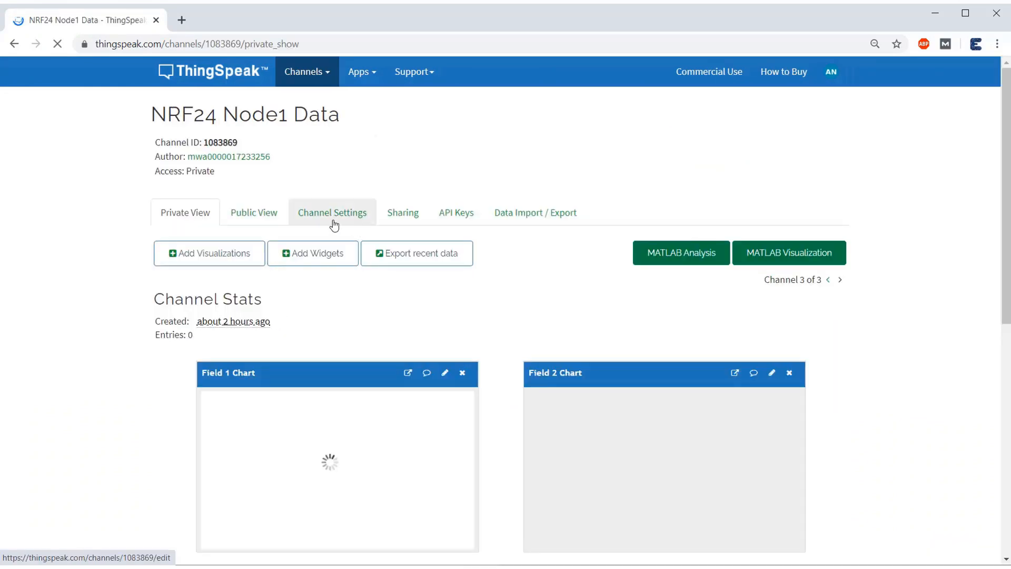
click(332, 212)
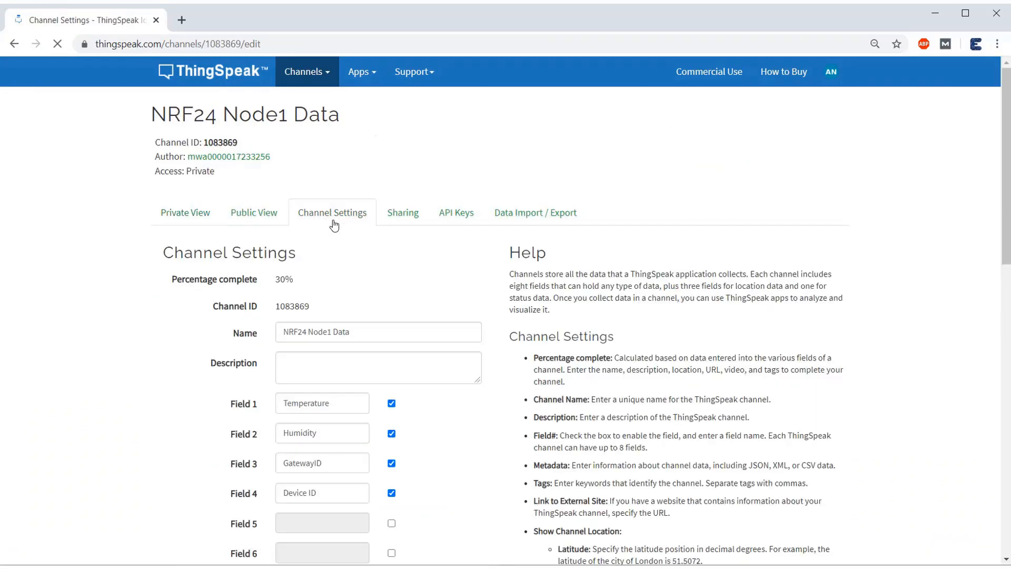
scroll(down, 3)
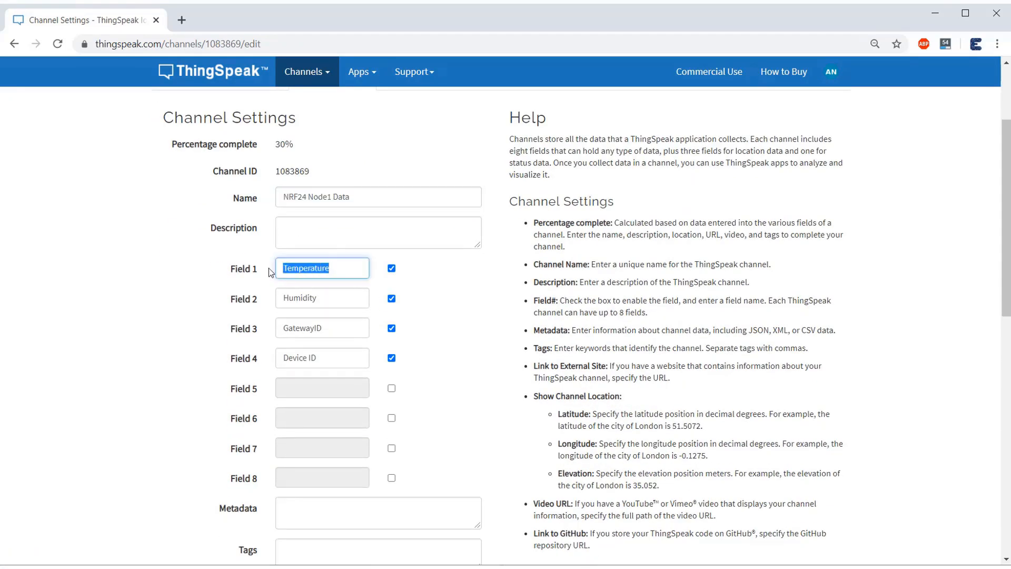
click(322, 297)
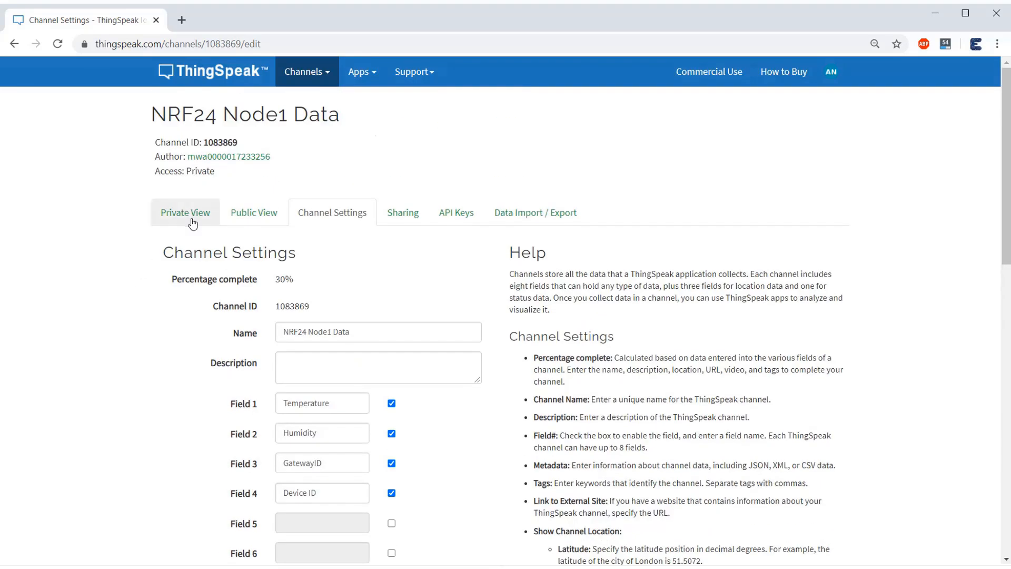
Step: View the channel's private view with its empty Temperature, Humidity, Gateway_ID and Device ID charts
click(186, 211)
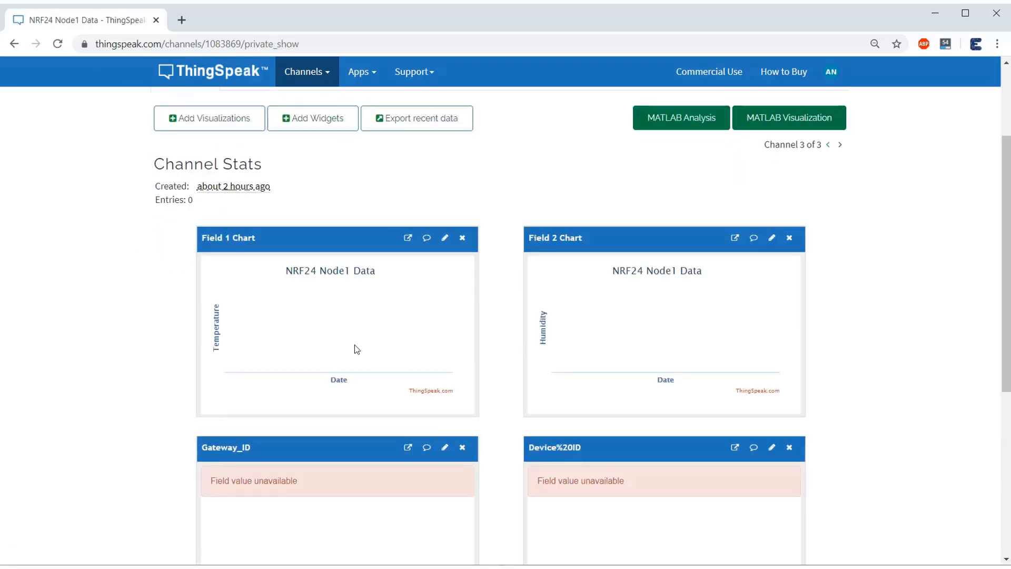
scroll(down, 3)
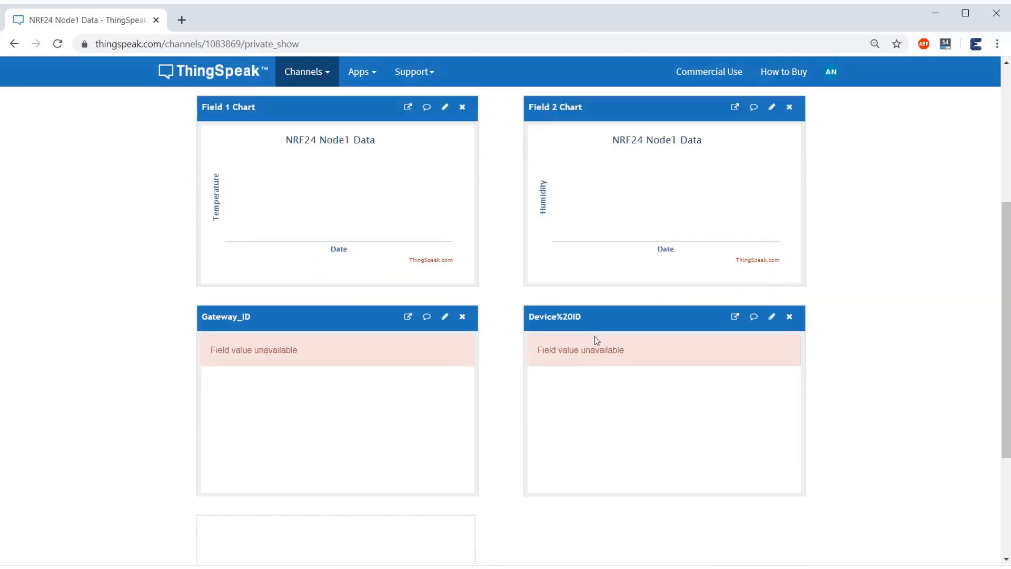
scroll(down, 3)
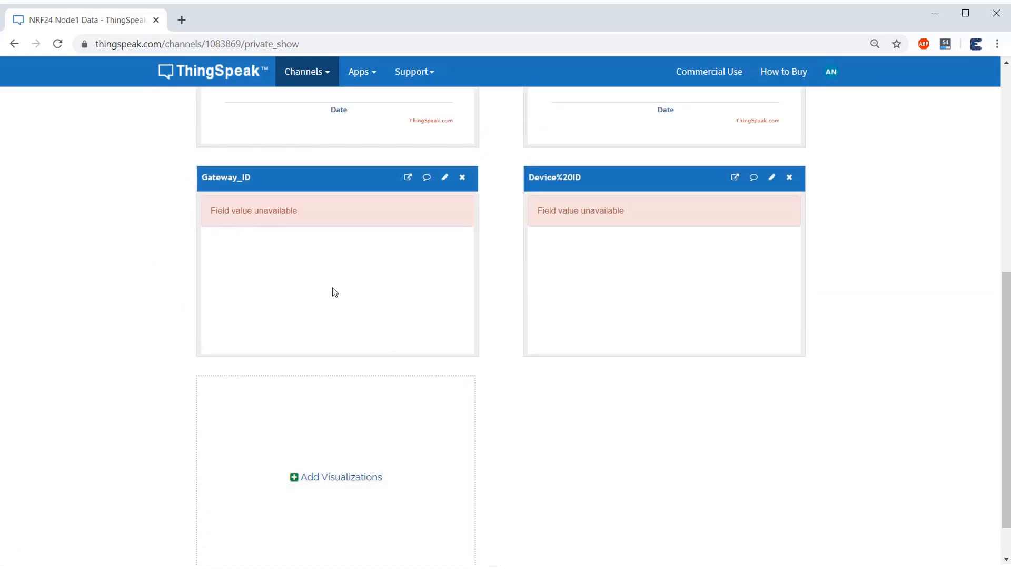
mouse_move(562, 266)
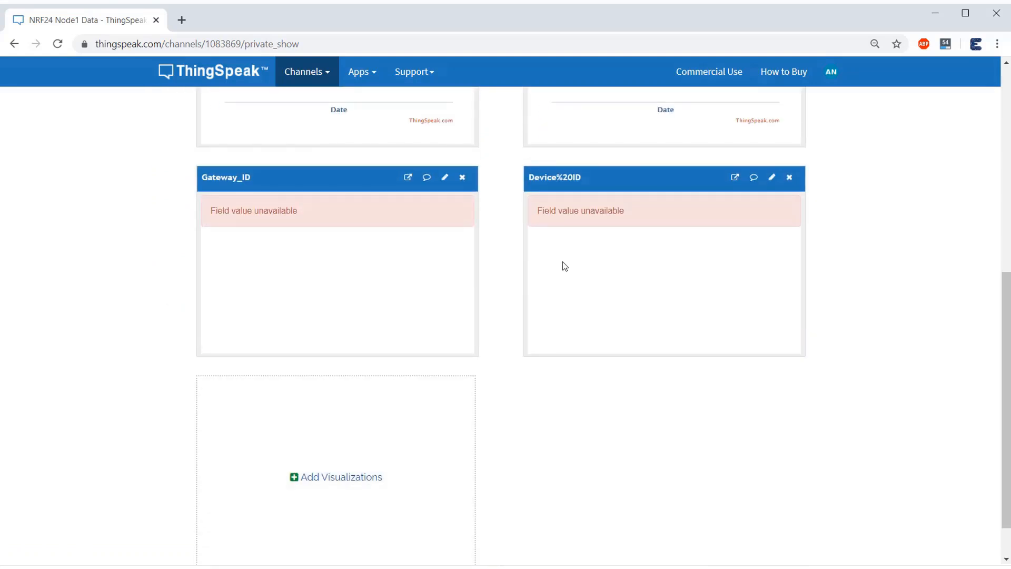
mouse_move(632, 264)
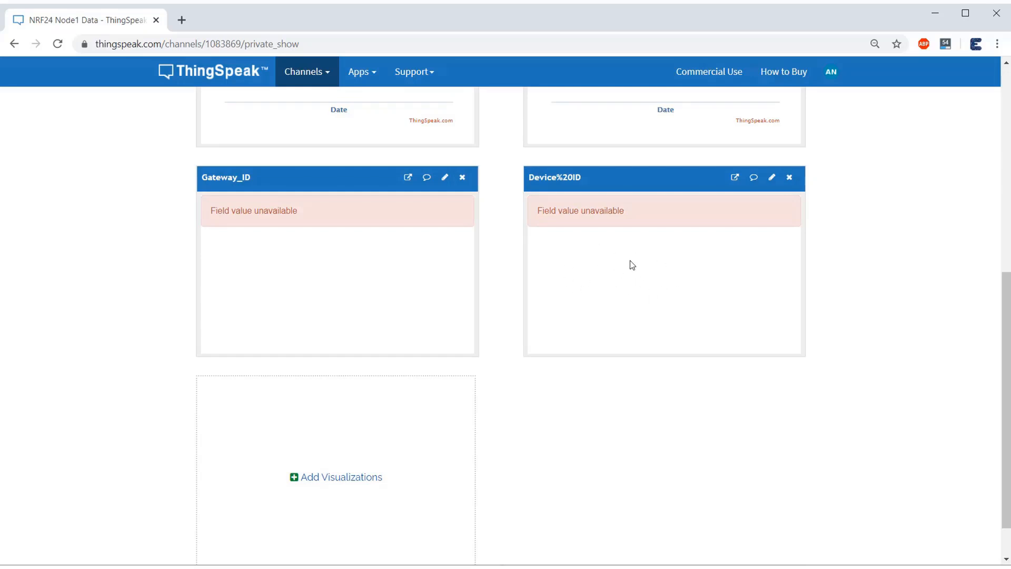
scroll(up, 3)
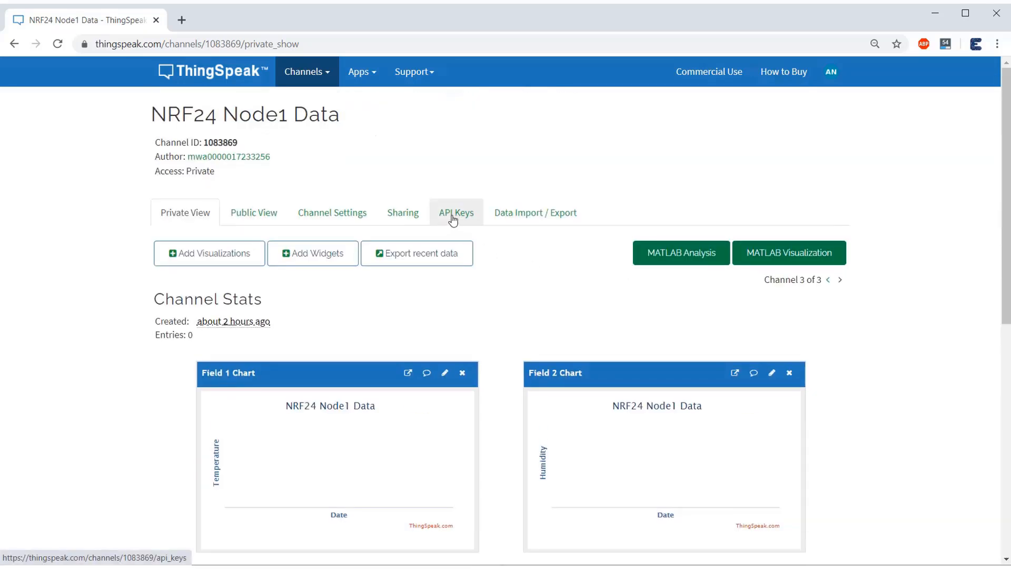
Step: Show the channel's API Keys page with its Write API Key
click(456, 212)
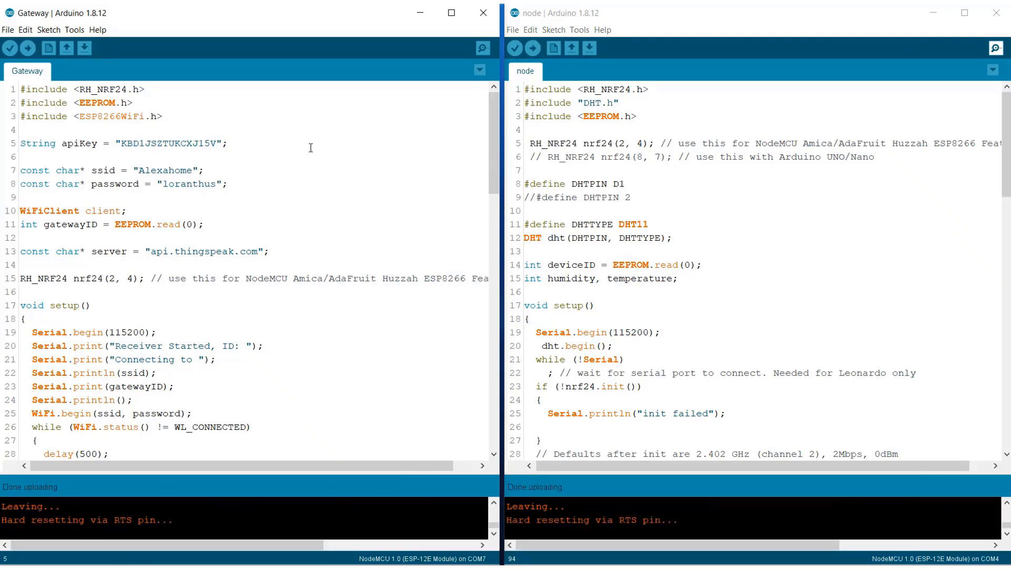
mouse_move(481, 49)
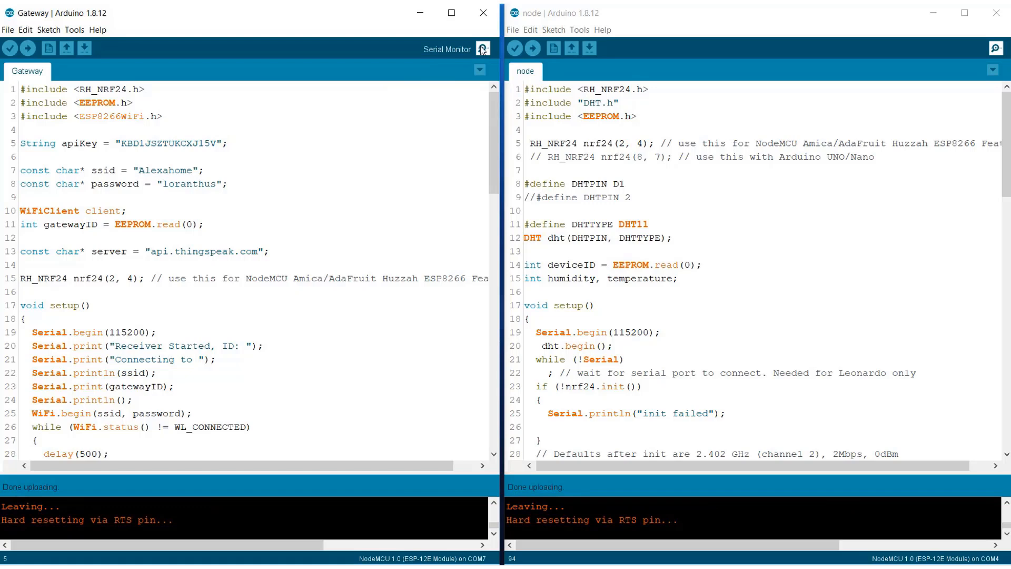
Step: Watch the gateway (COM7) and node (COM4) serial monitors exchanging Humidity 95 and Temperature 28
click(481, 48)
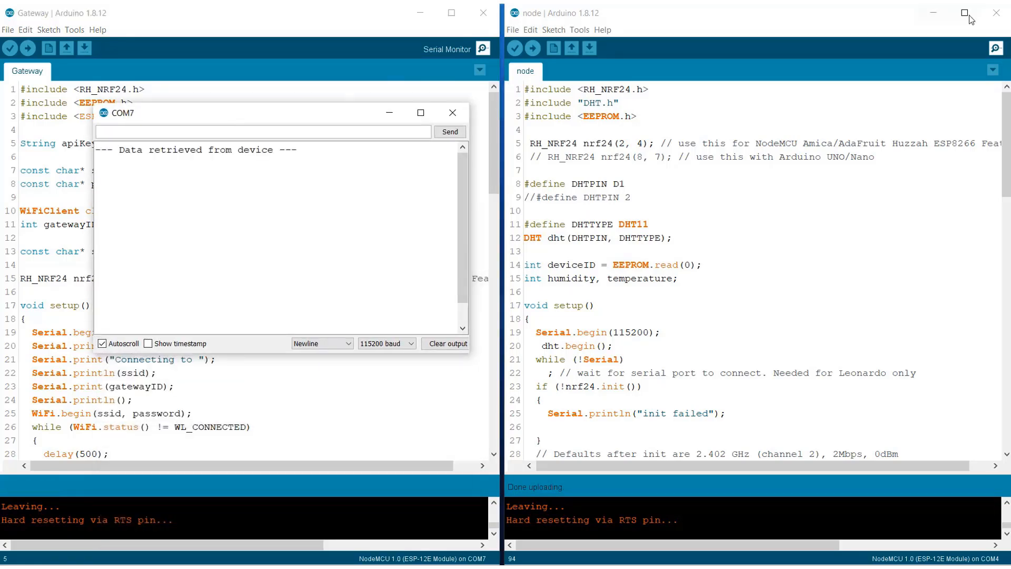
click(995, 48)
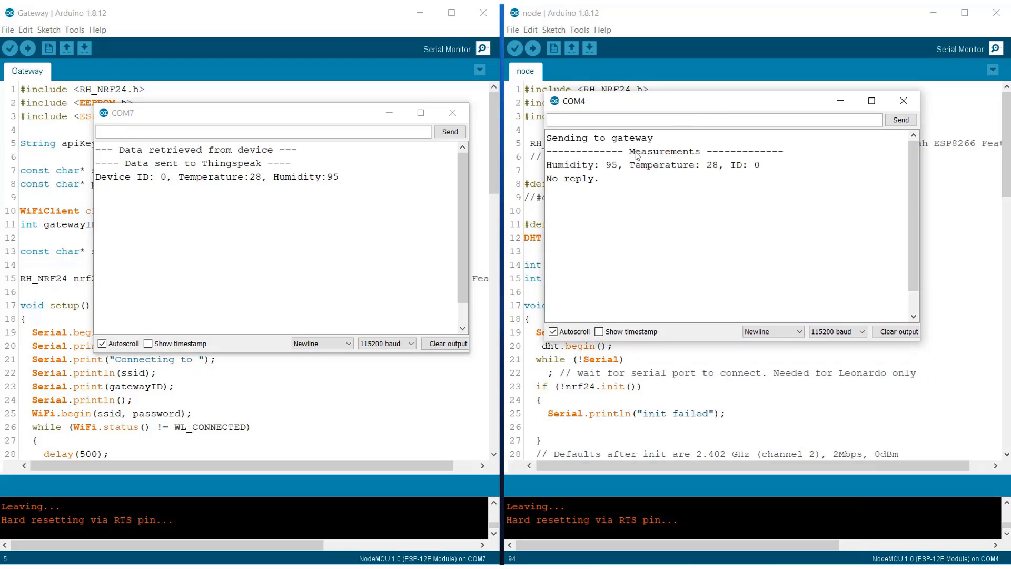
mouse_move(622, 189)
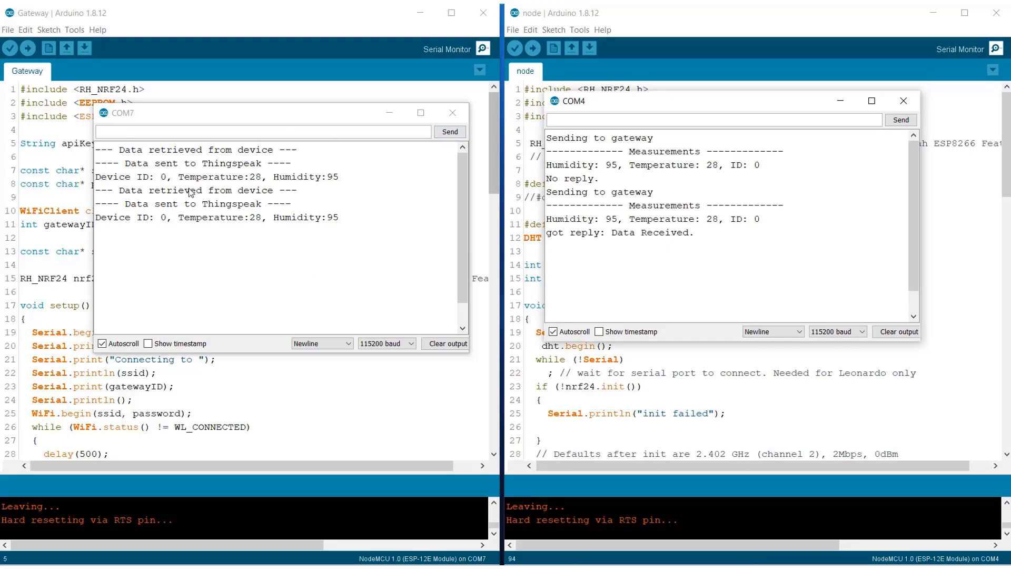
mouse_move(182, 230)
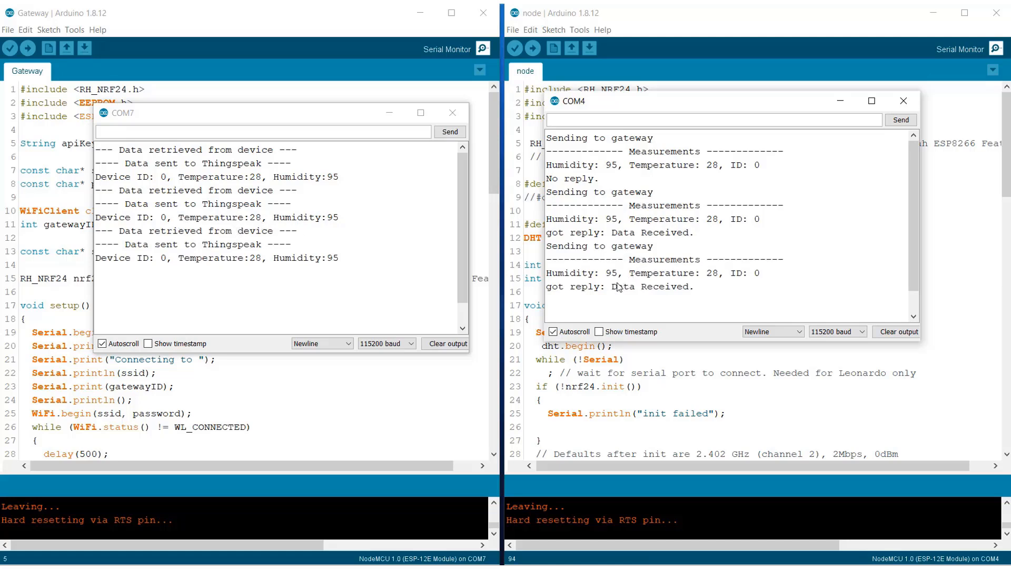
mouse_move(631, 295)
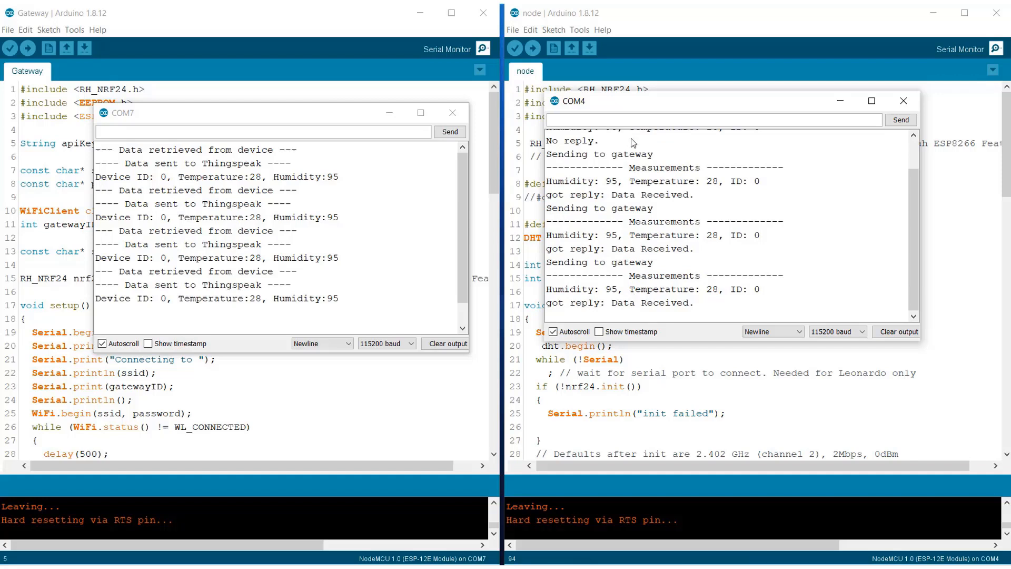
mouse_move(571, 303)
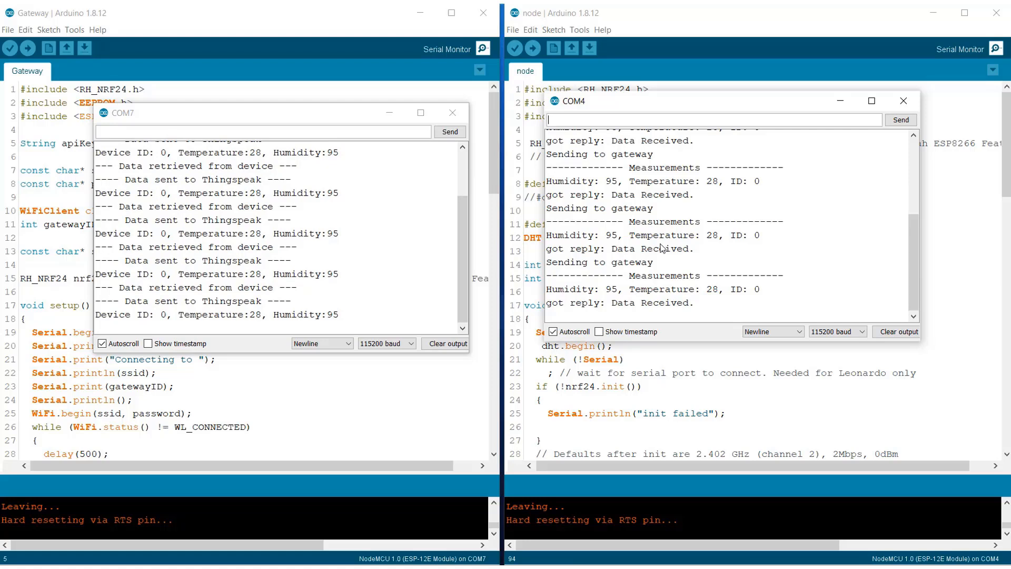
mouse_move(248, 243)
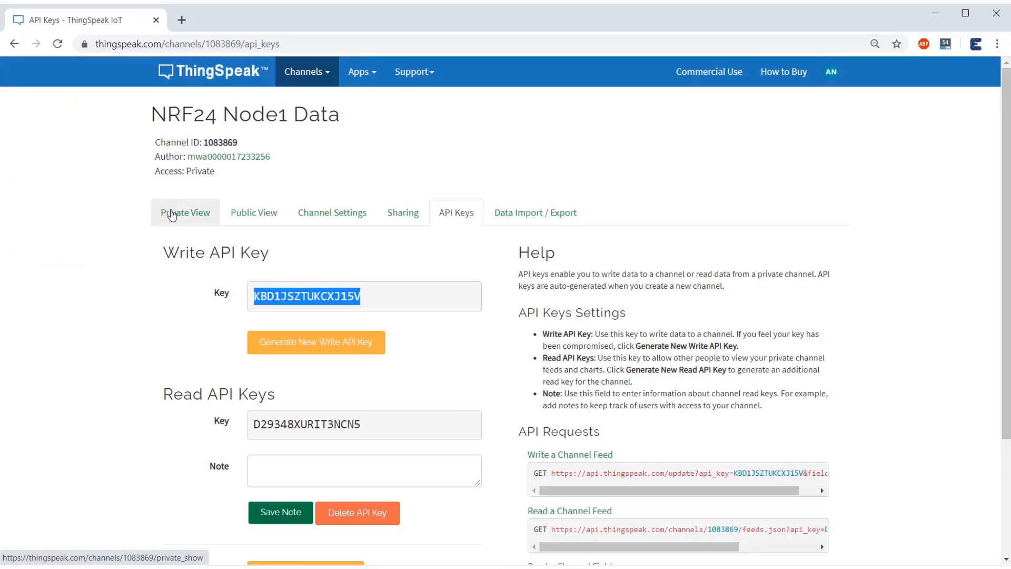
Step: Read the private view charts plotting Temperature 28 and Humidity 95
click(185, 212)
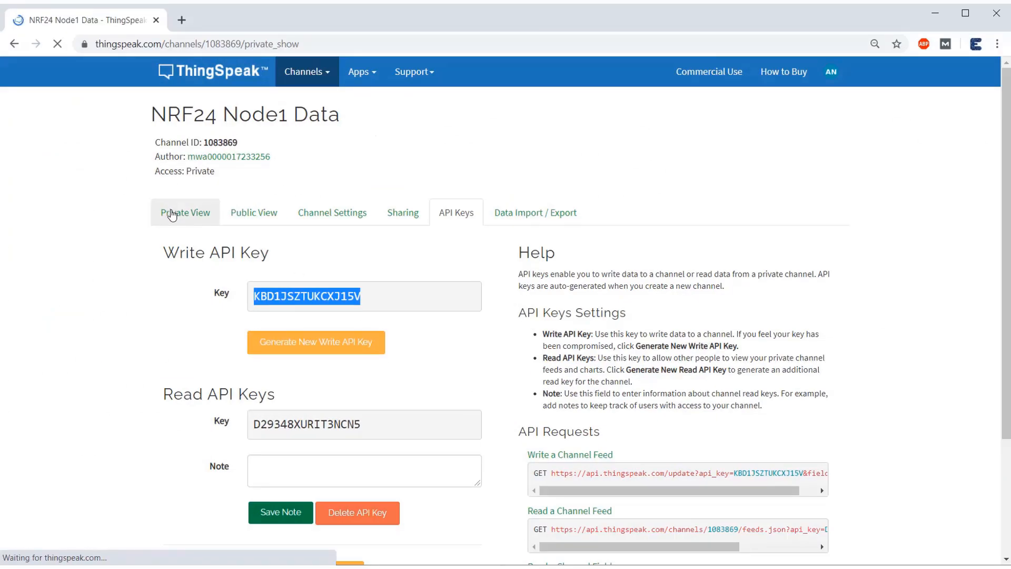
click(185, 212)
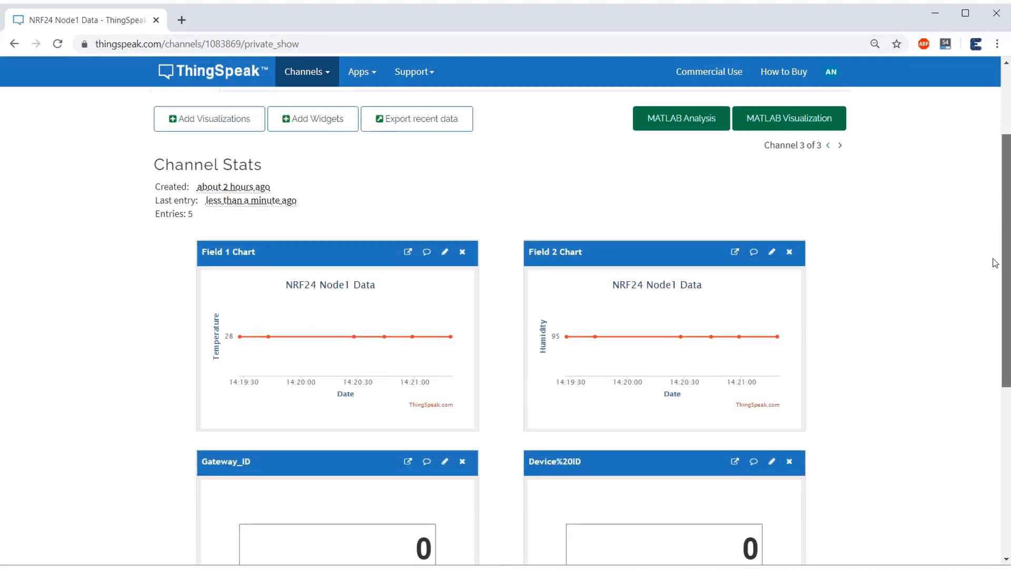
scroll(down, 3)
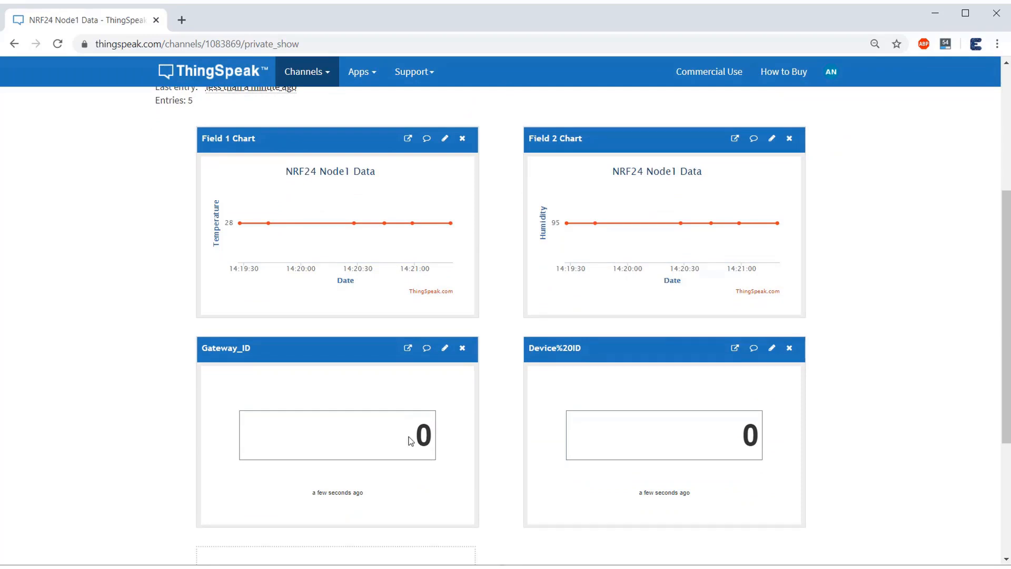
double_click(424, 435)
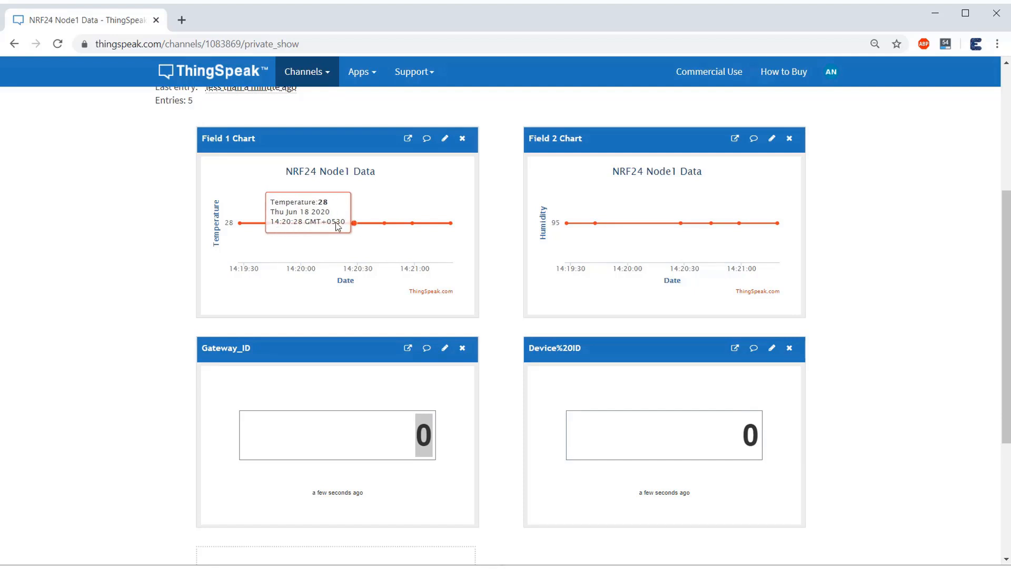
mouse_move(452, 223)
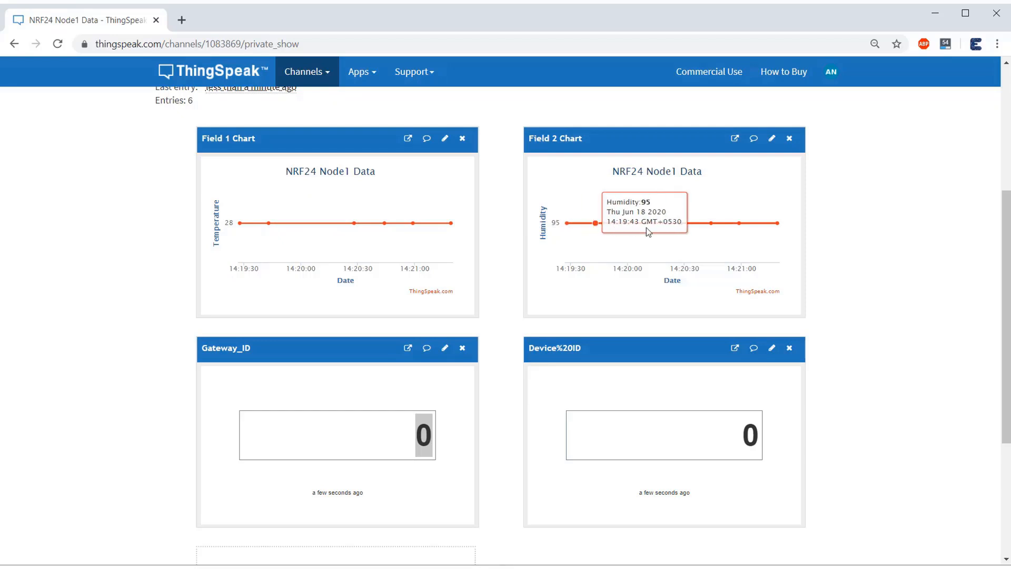
mouse_move(831, 262)
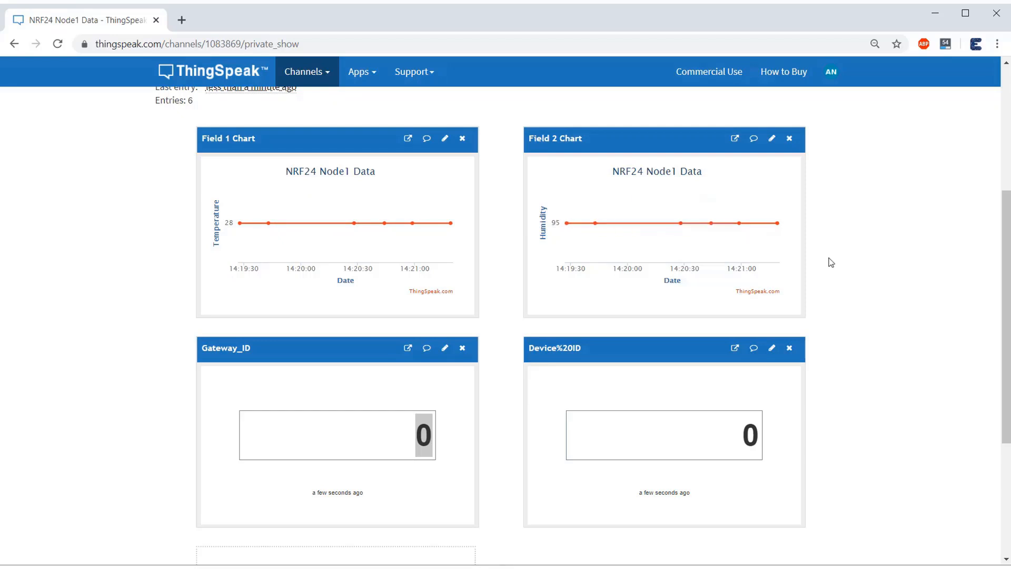